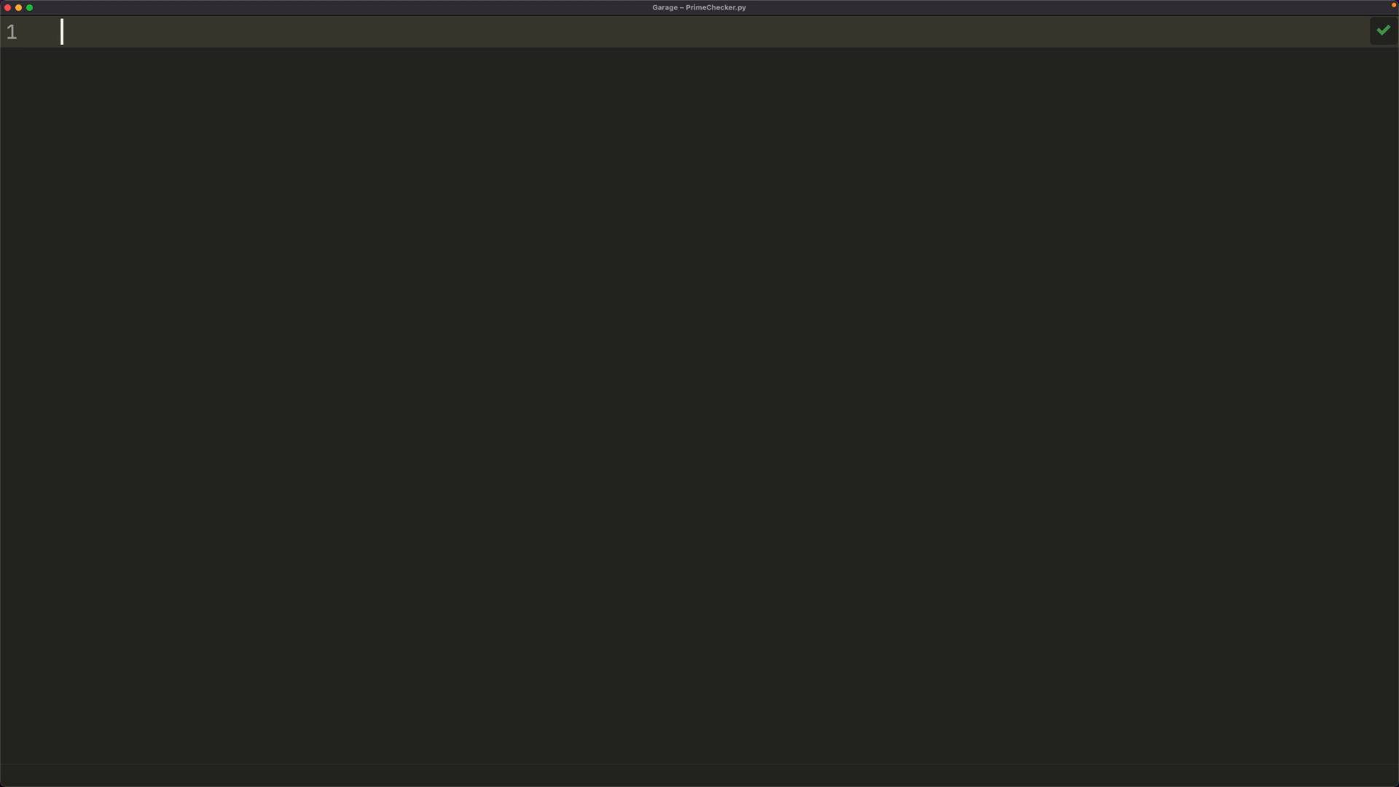
- Add 'from math import sqrt' at the top of PrimeChecker.py
type("f")
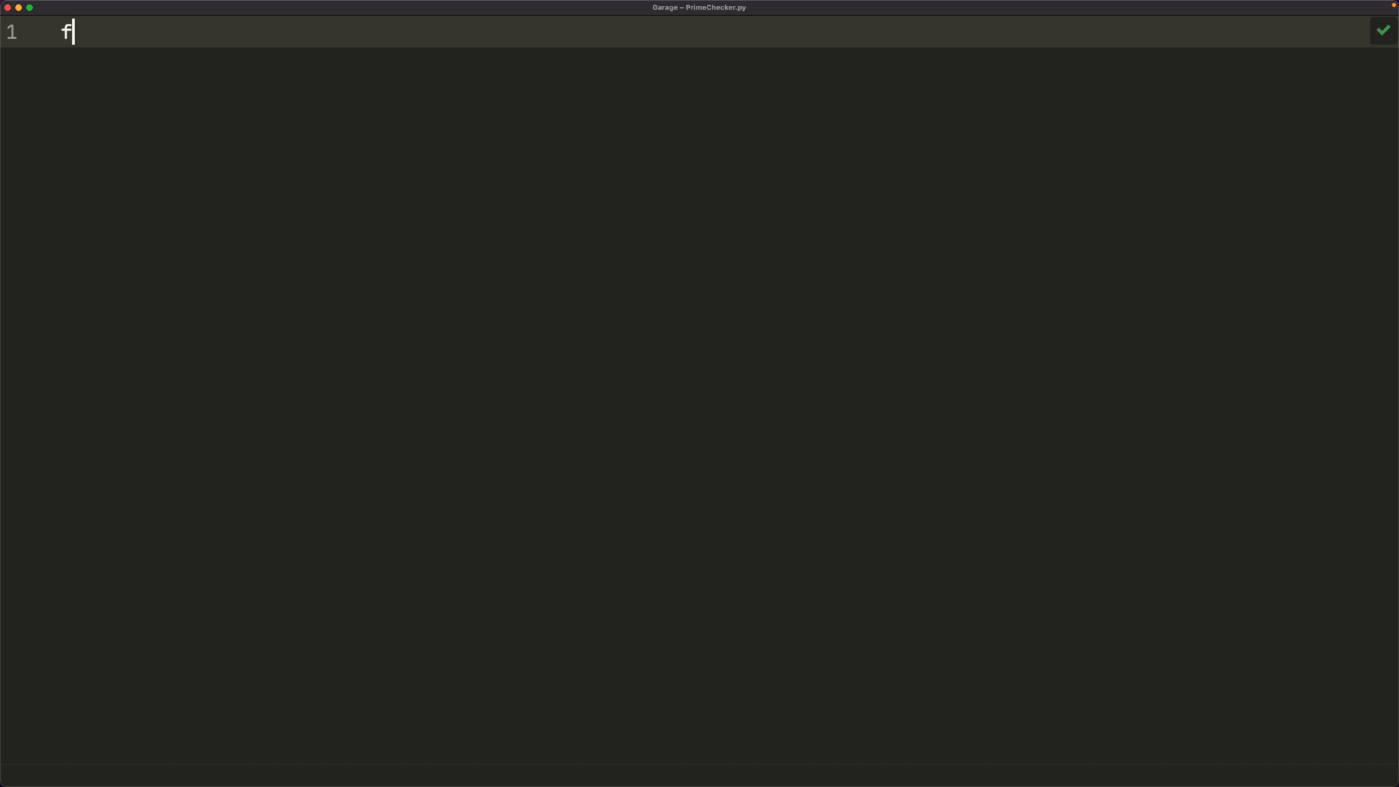
type("rom math import sqrt")
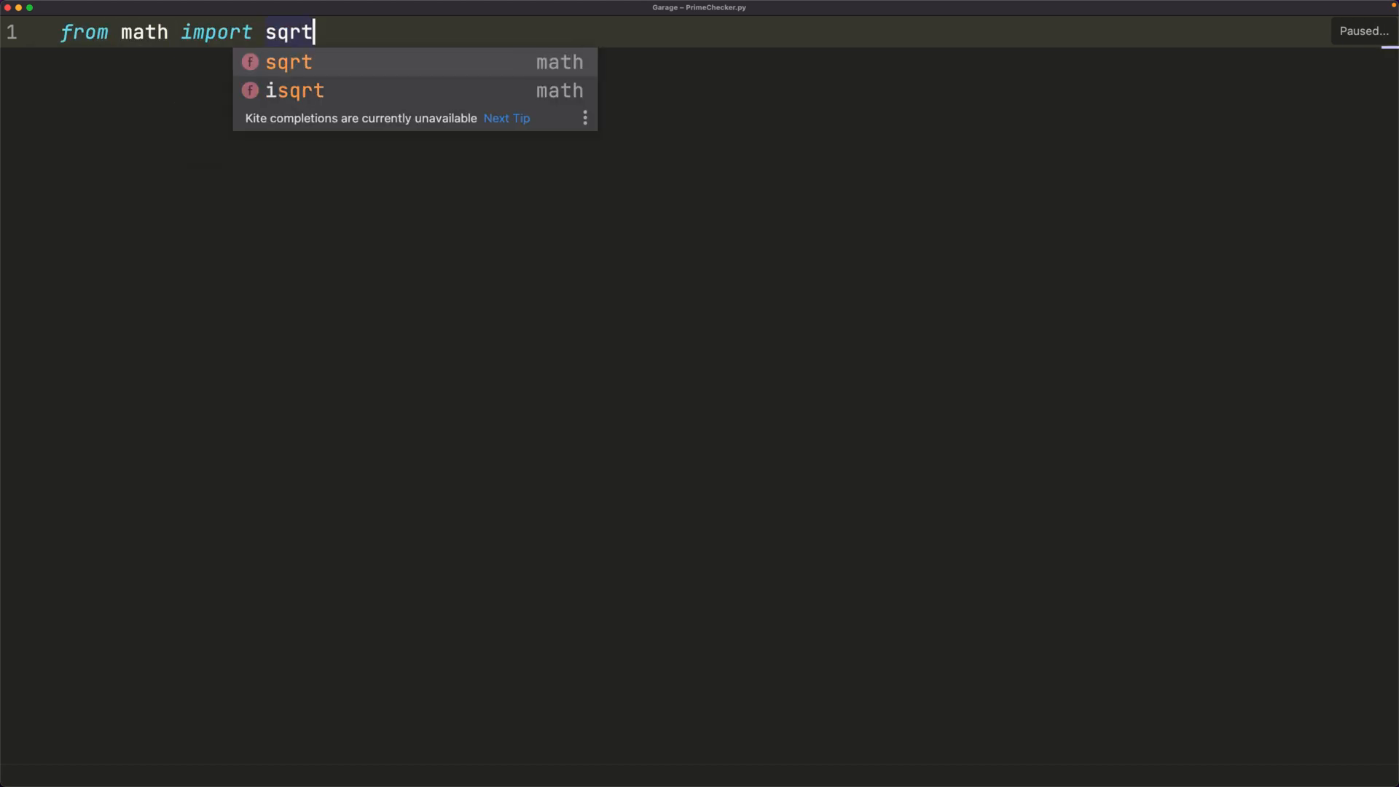
key("Enter")
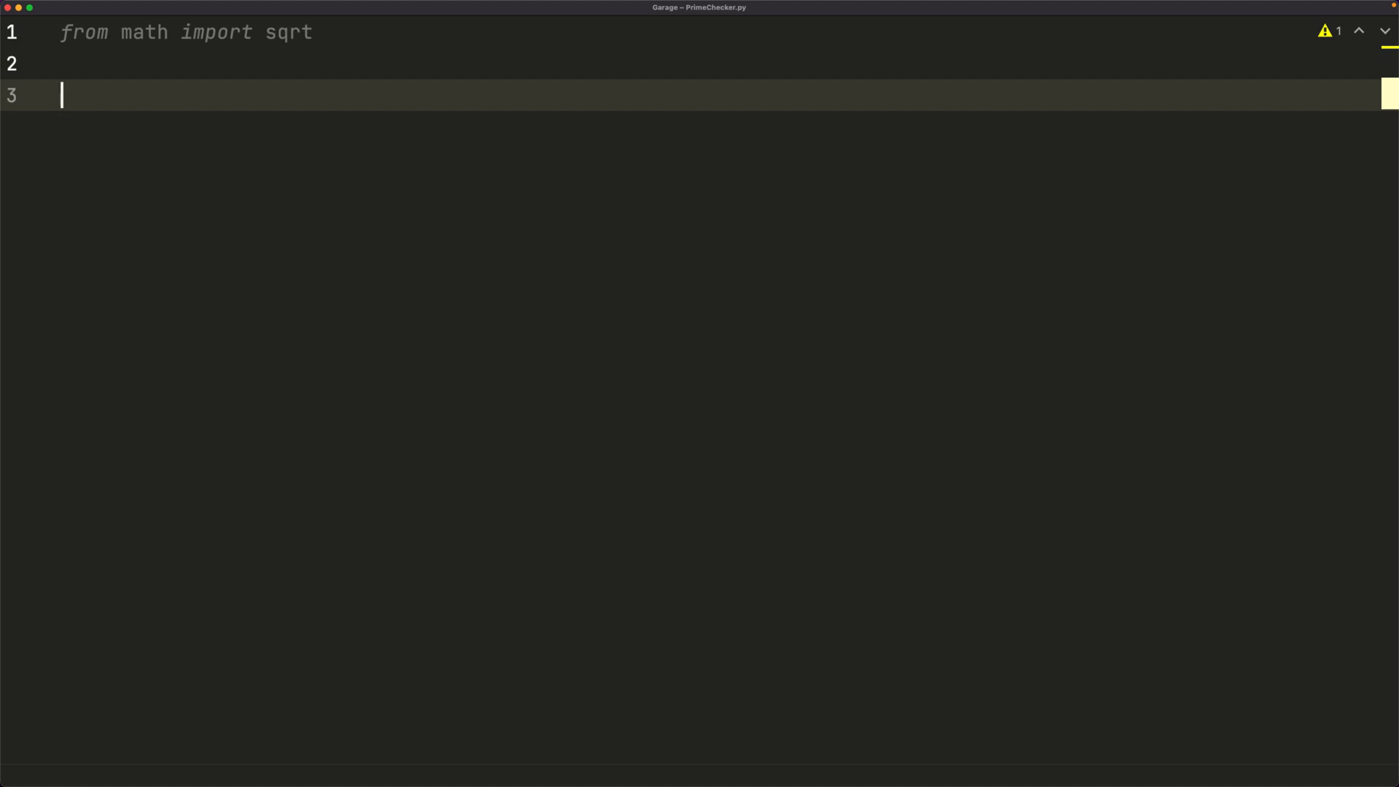
- Define isPrime(n) and return True when n == 2 or n == 3
type("def isP")
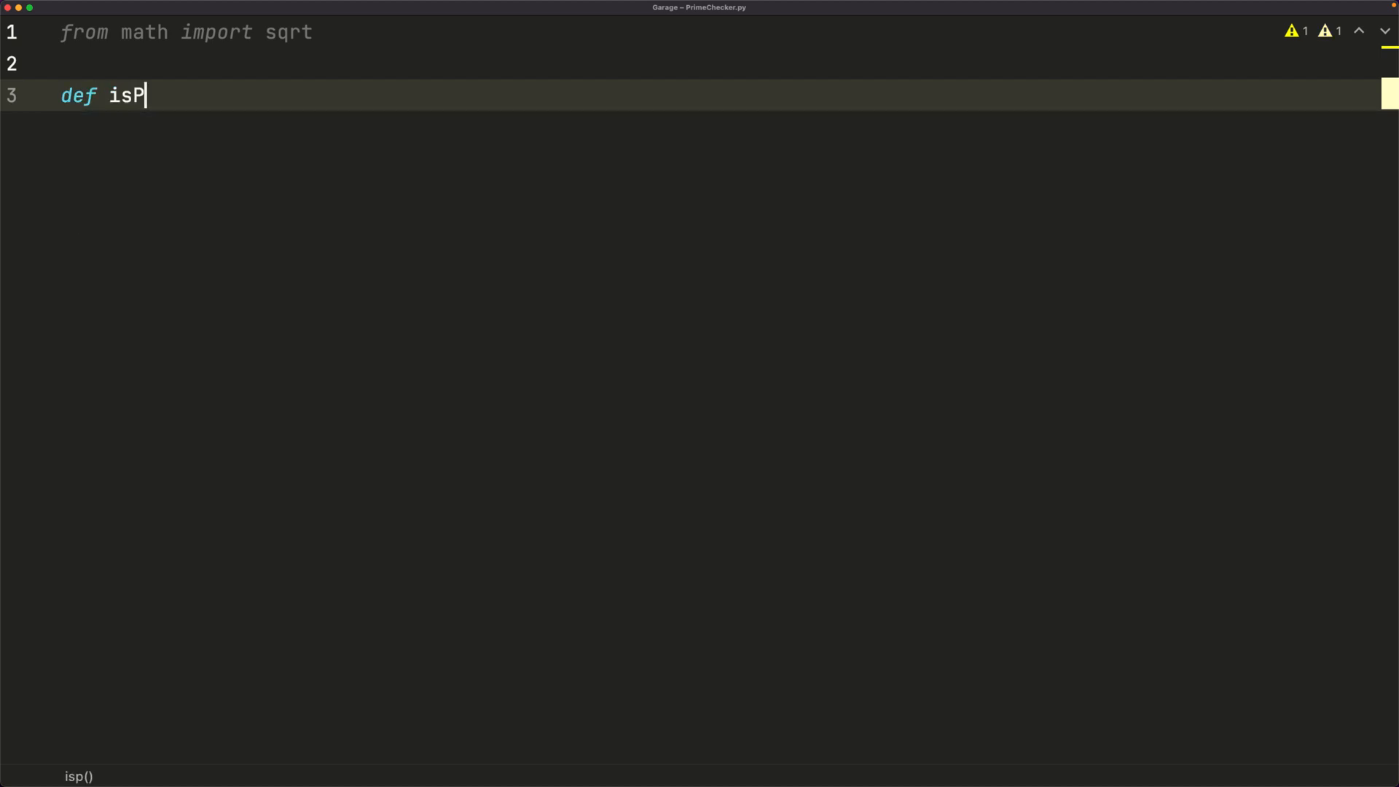
type("rime(n):")
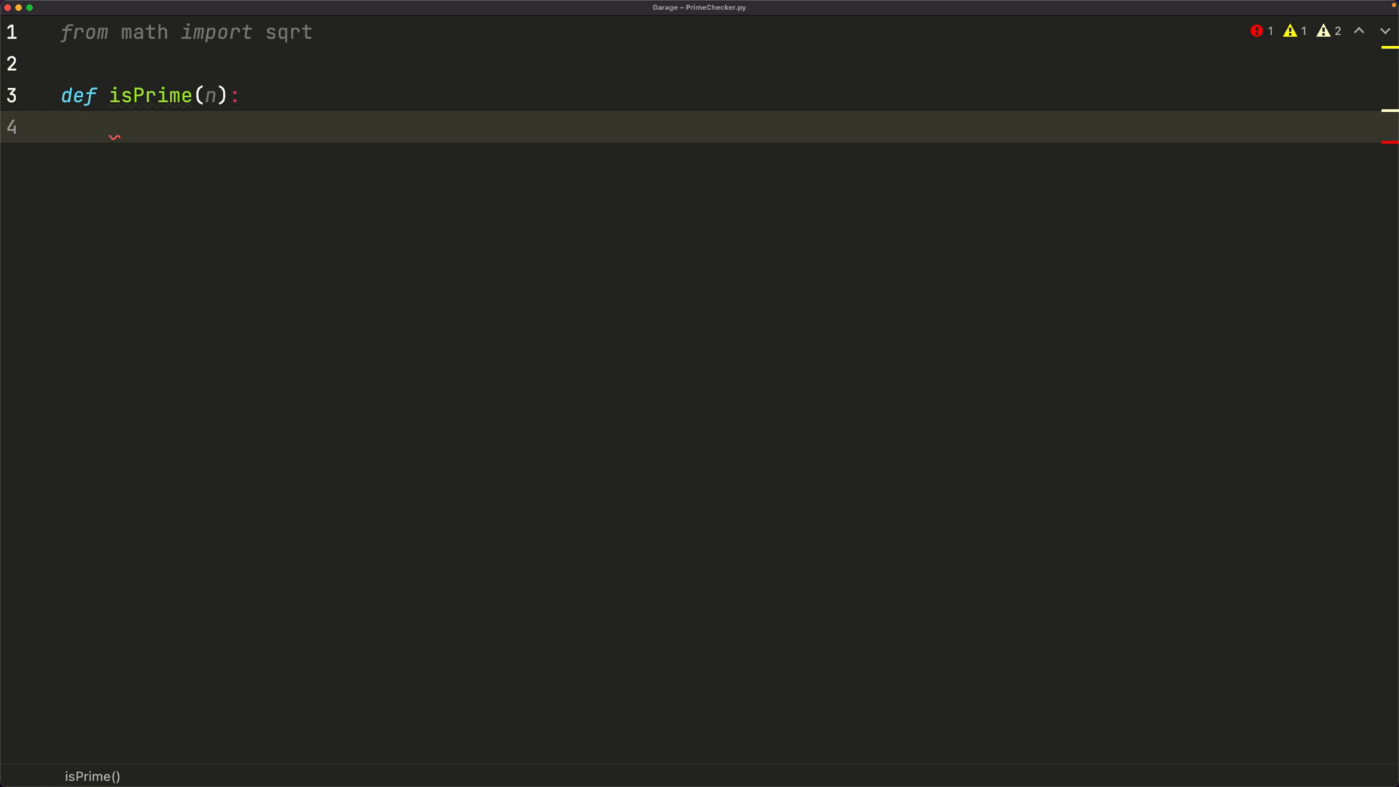
type("if n == 2 or n ==")
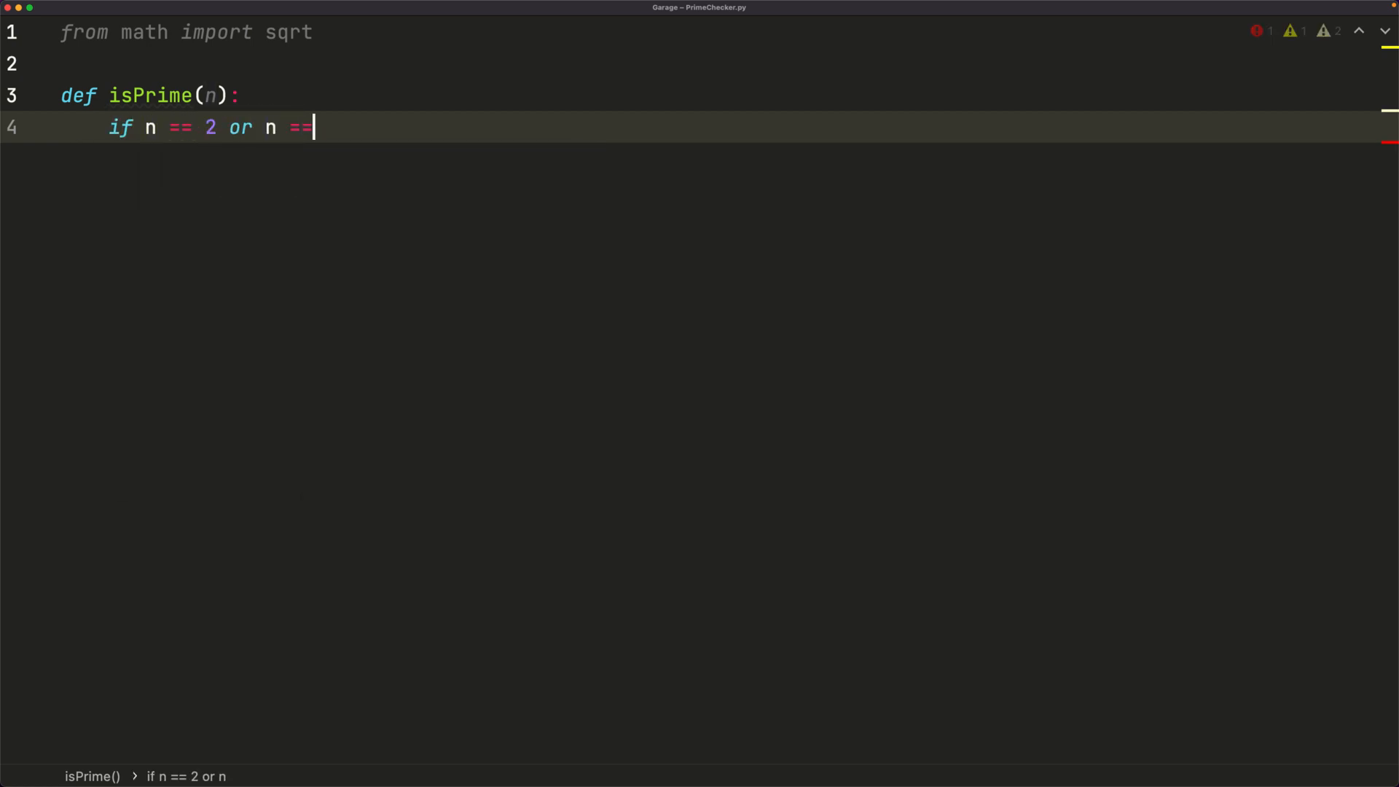
type("3:")
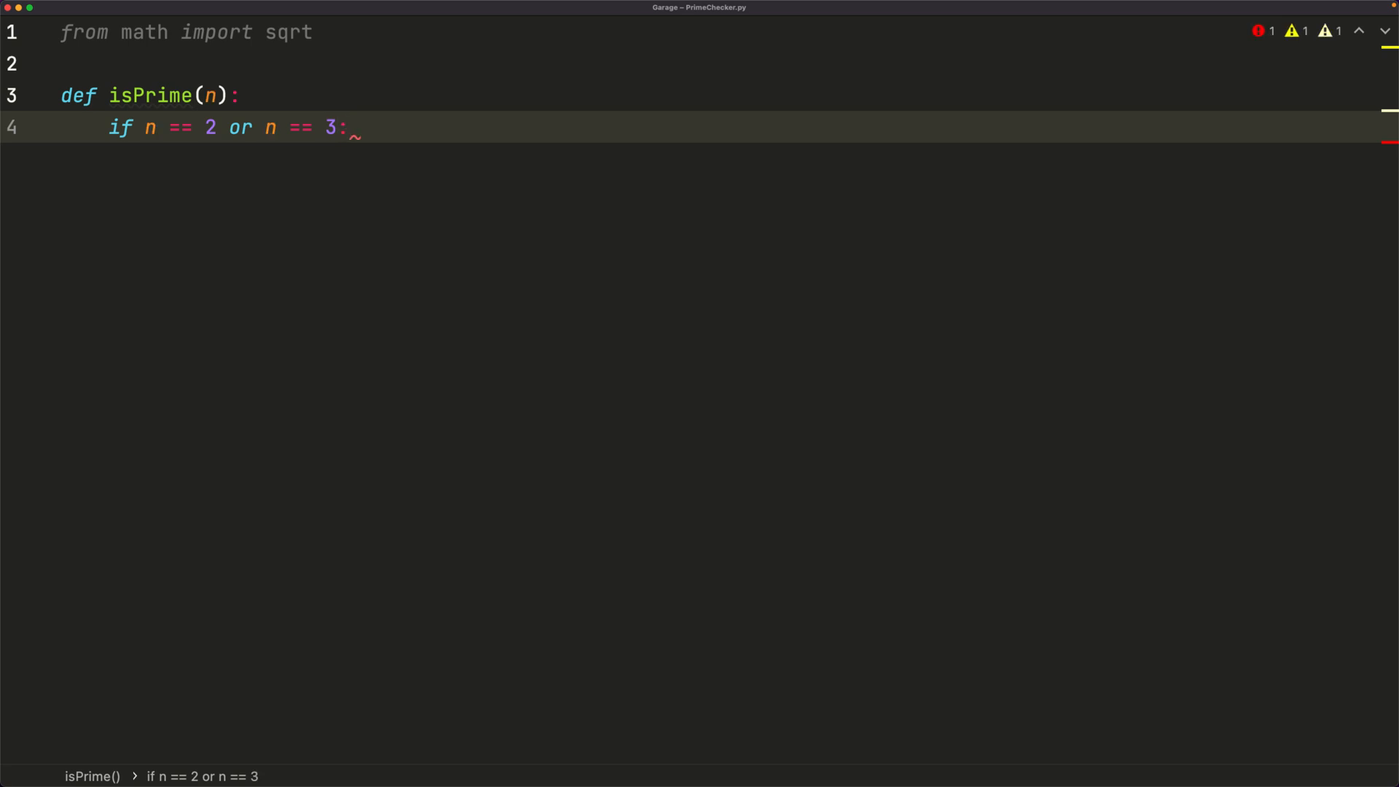
type("return")
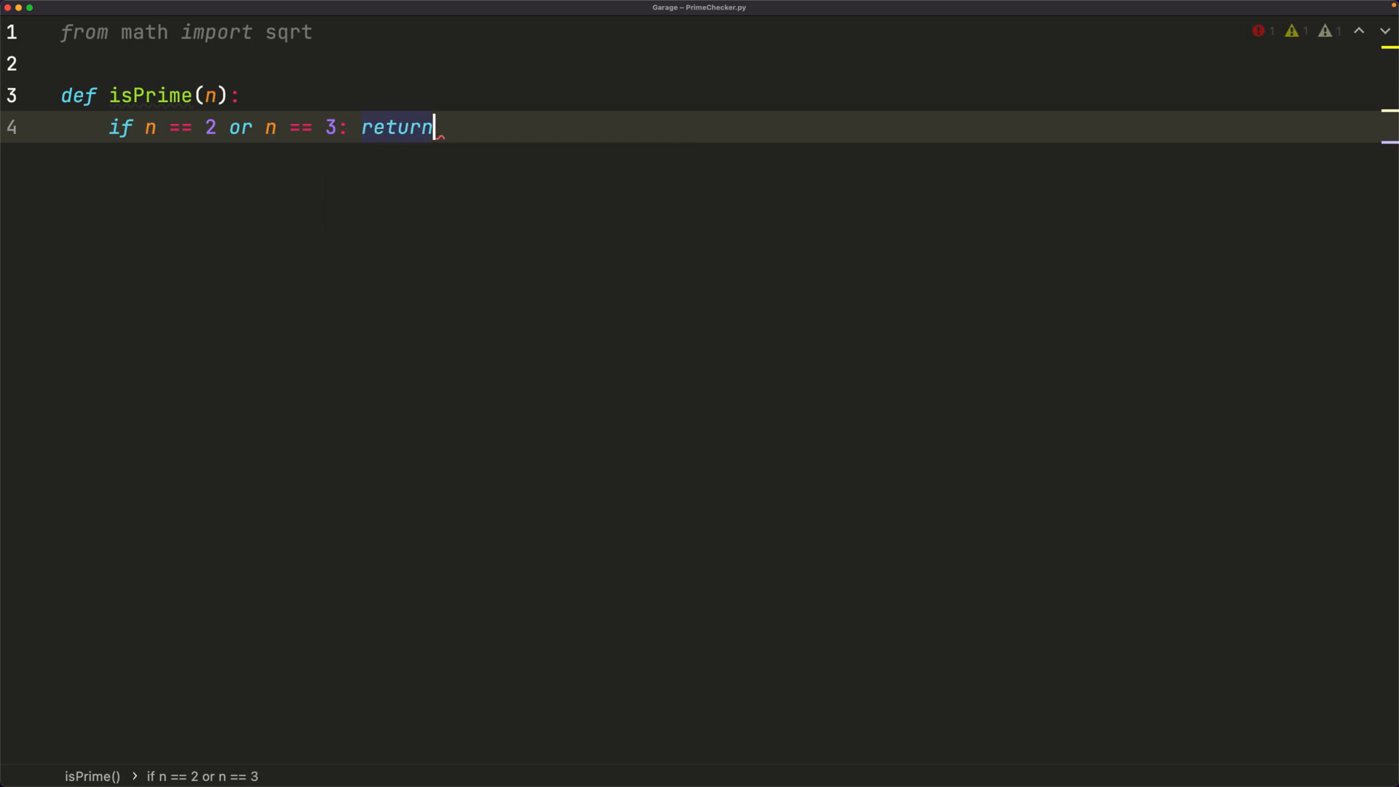
type("True")
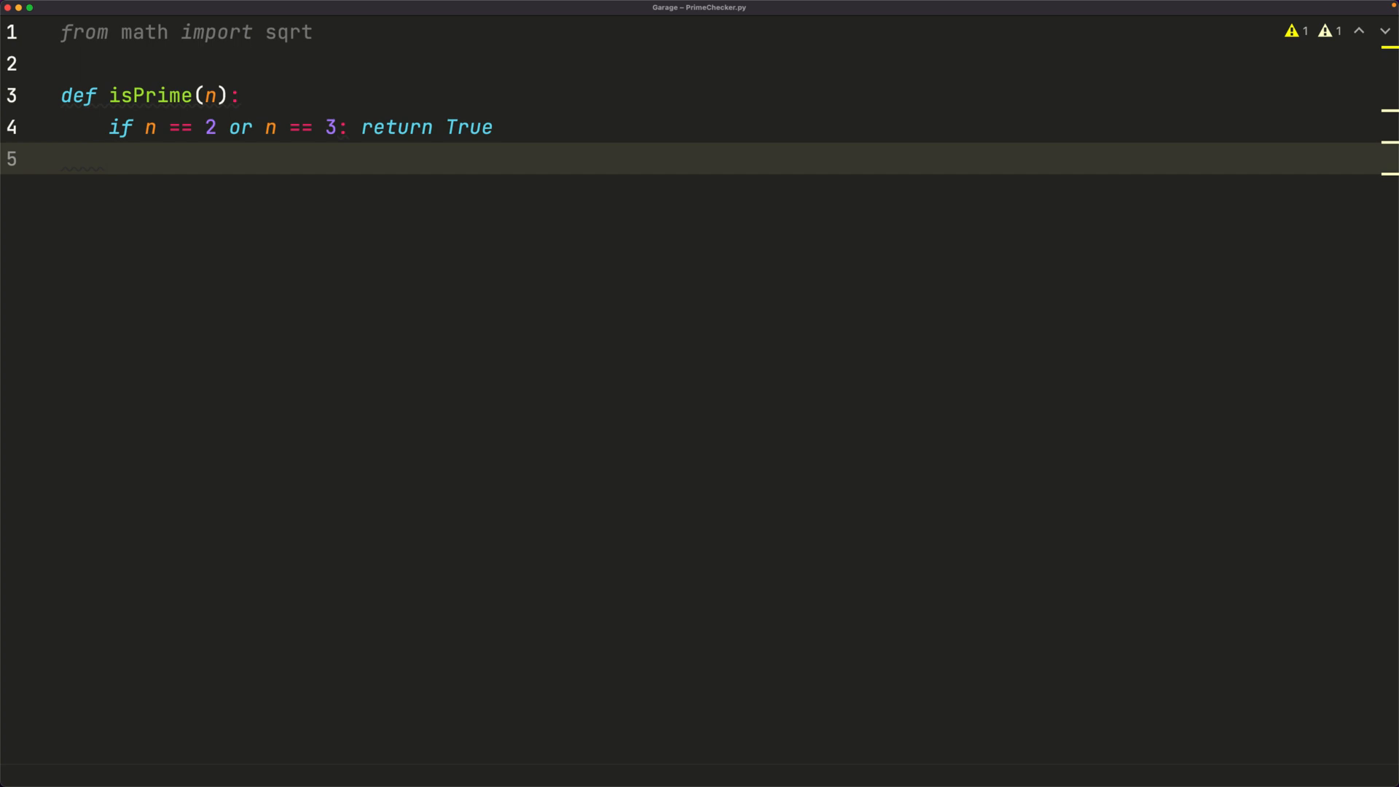
- Return False when n < 2 or n % 2 == 0 or n % 3 == 0
type("i")
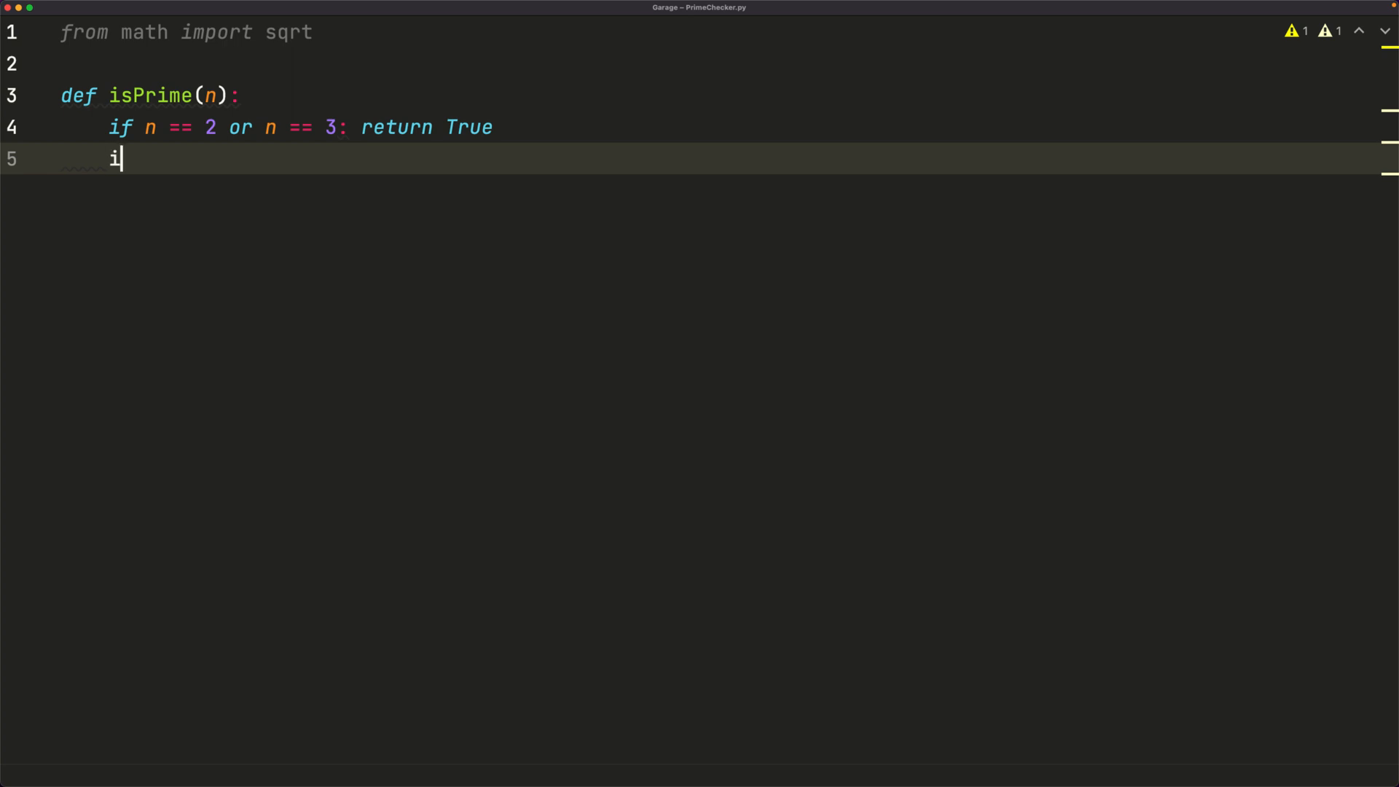
type("f n < 2 or n")
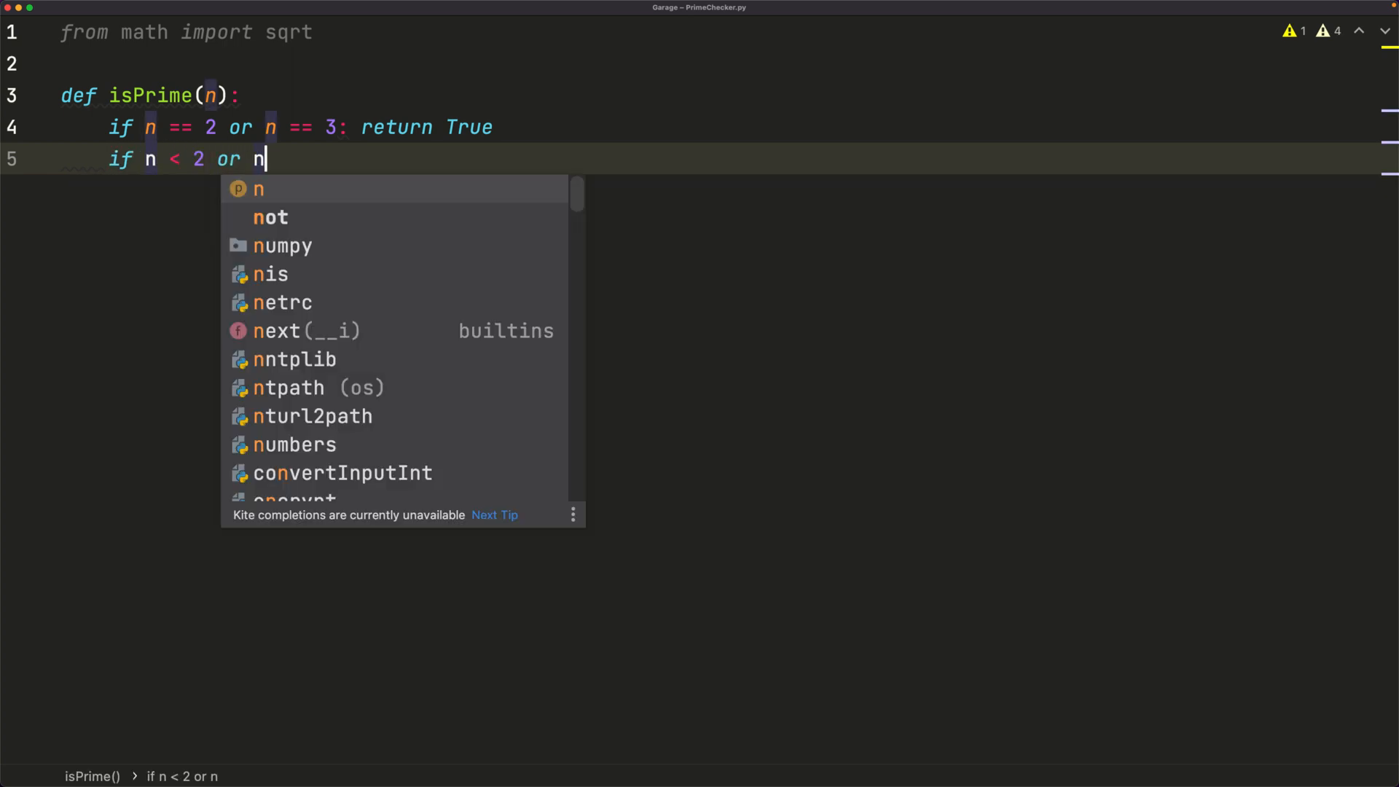
type("% 2 == 0")
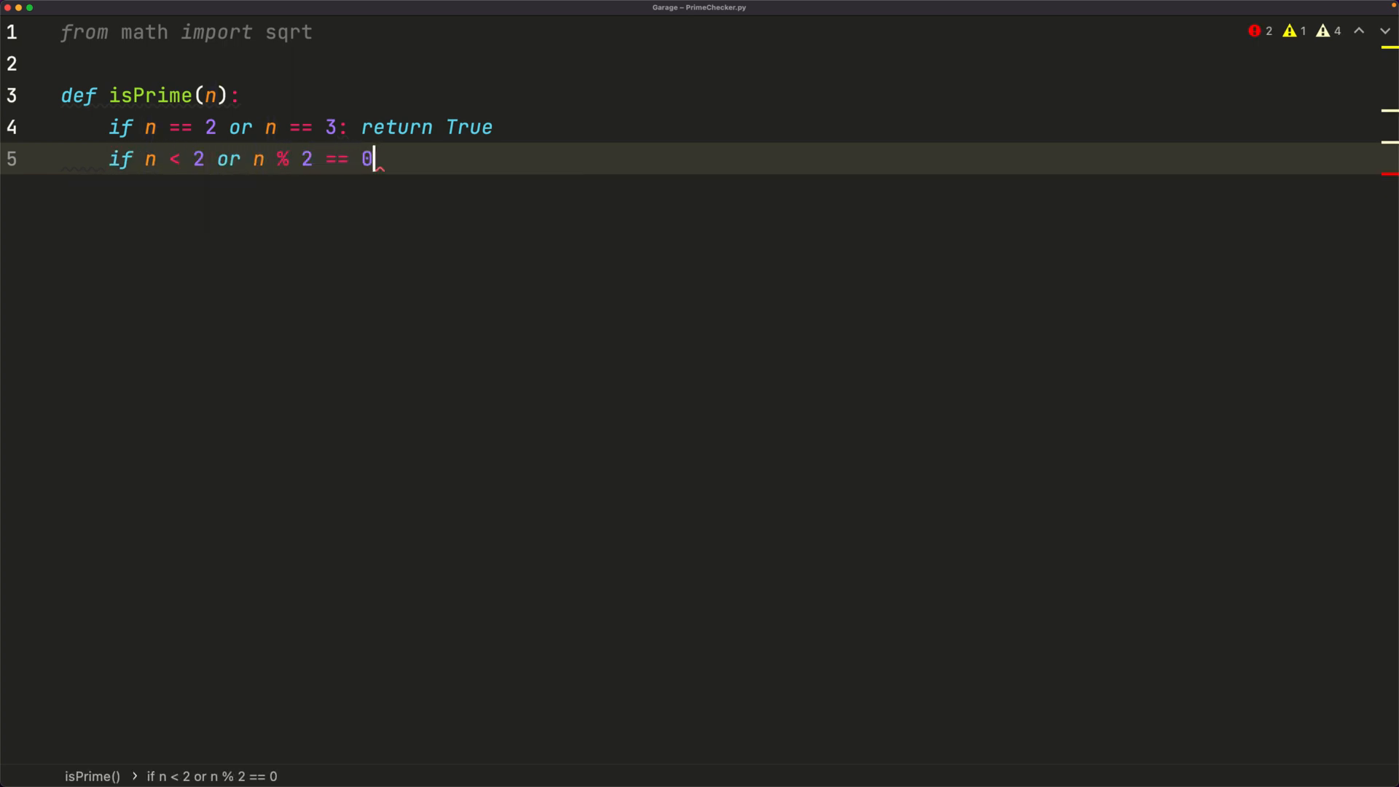
type("or n")
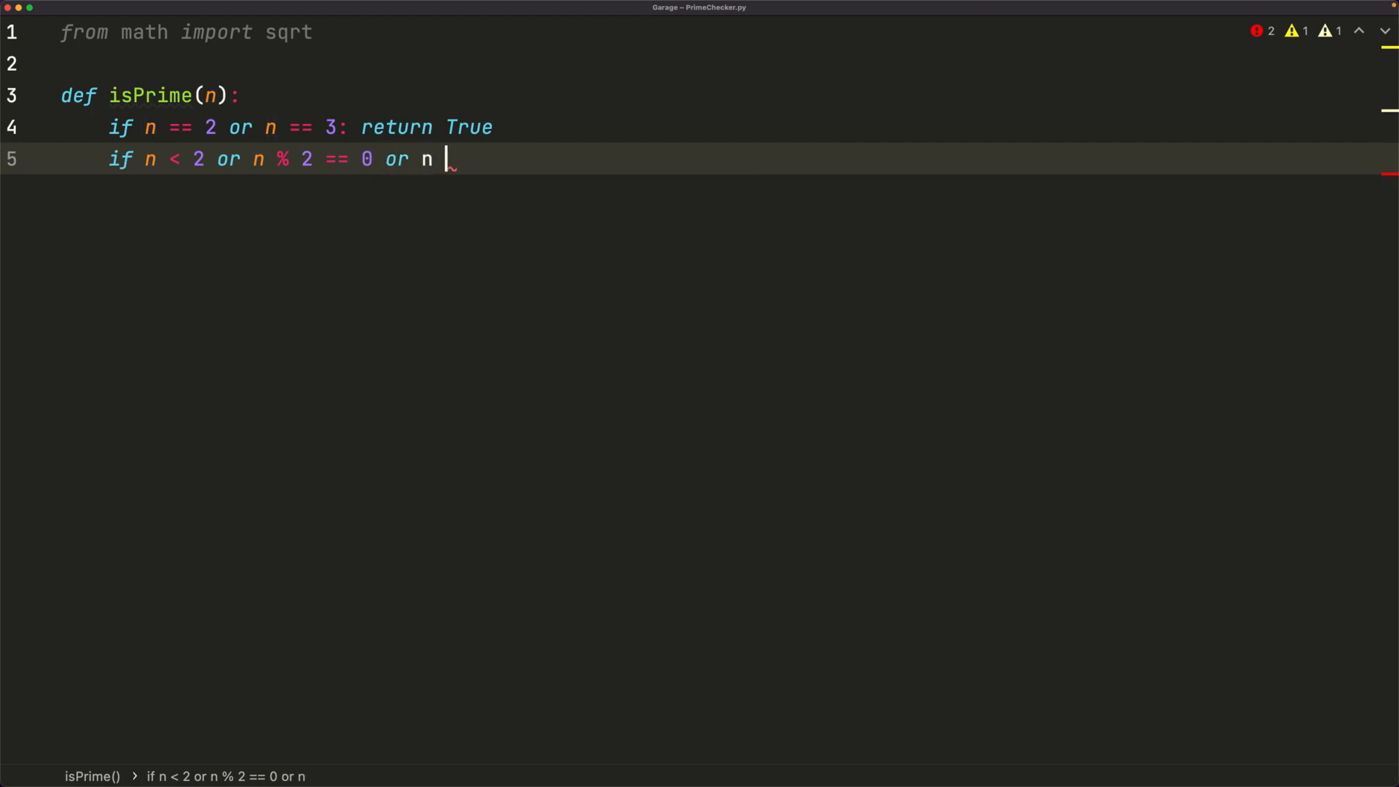
type("% 3 == 0: re")
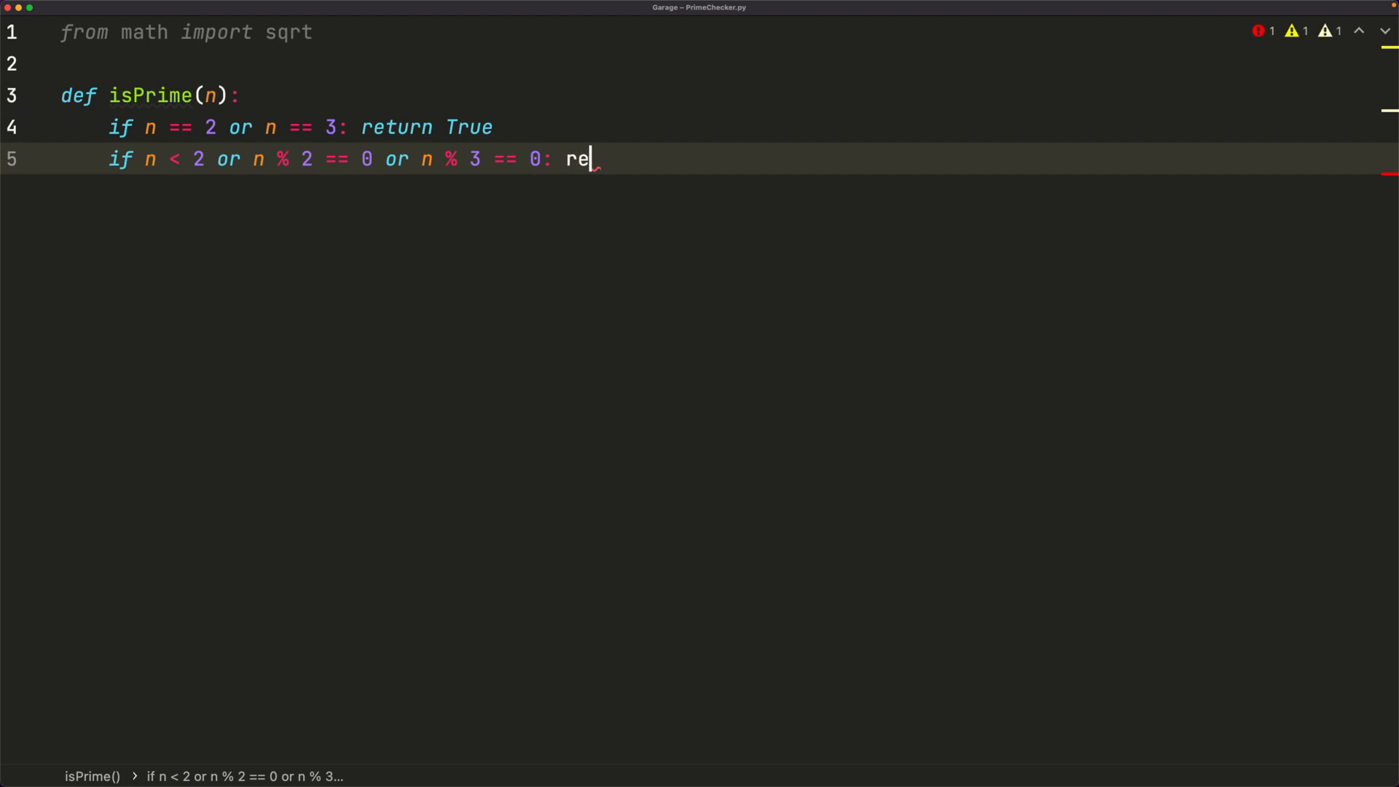
type("turn False")
type("for k in range")
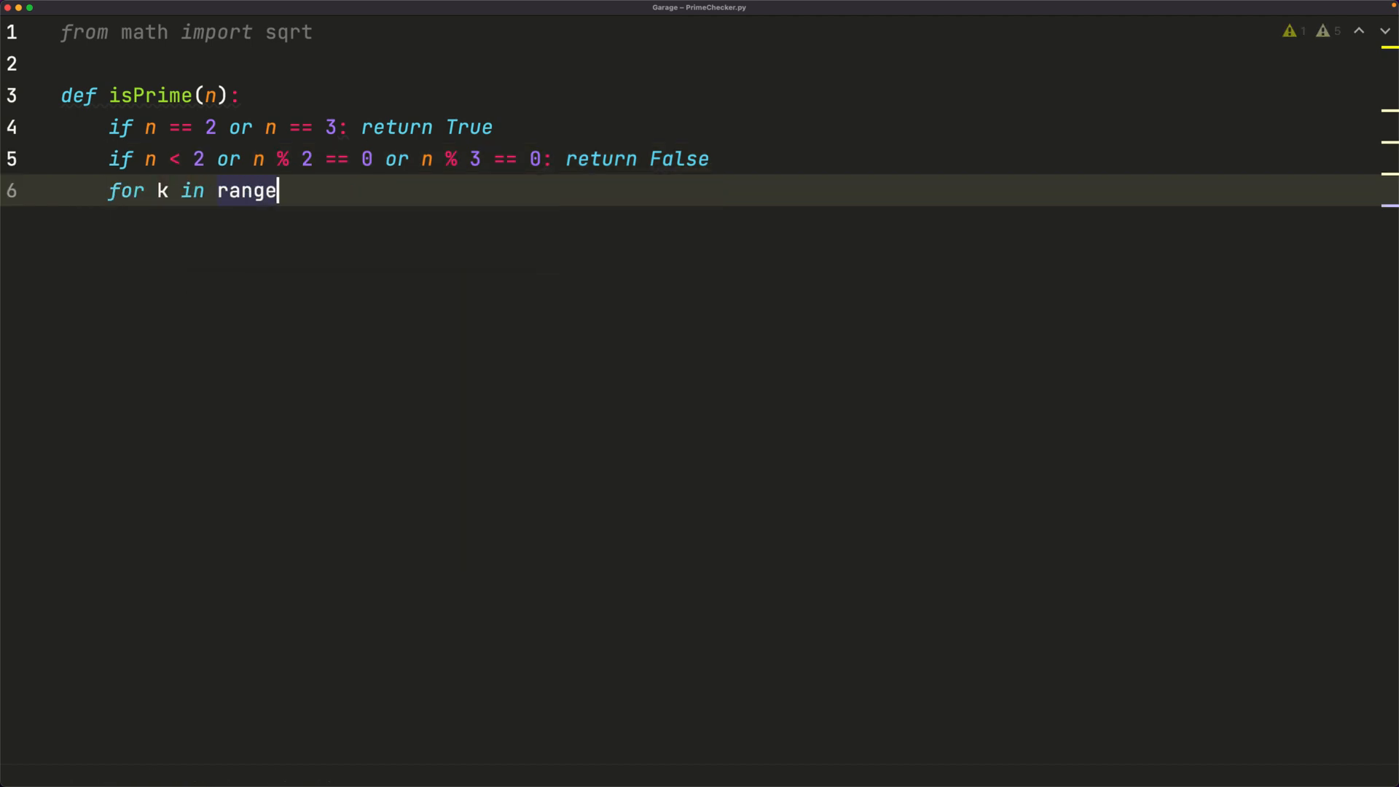
- Write the loop header 'for k in range(5, int(sqrt(n)+1), 2):'
type("(5")
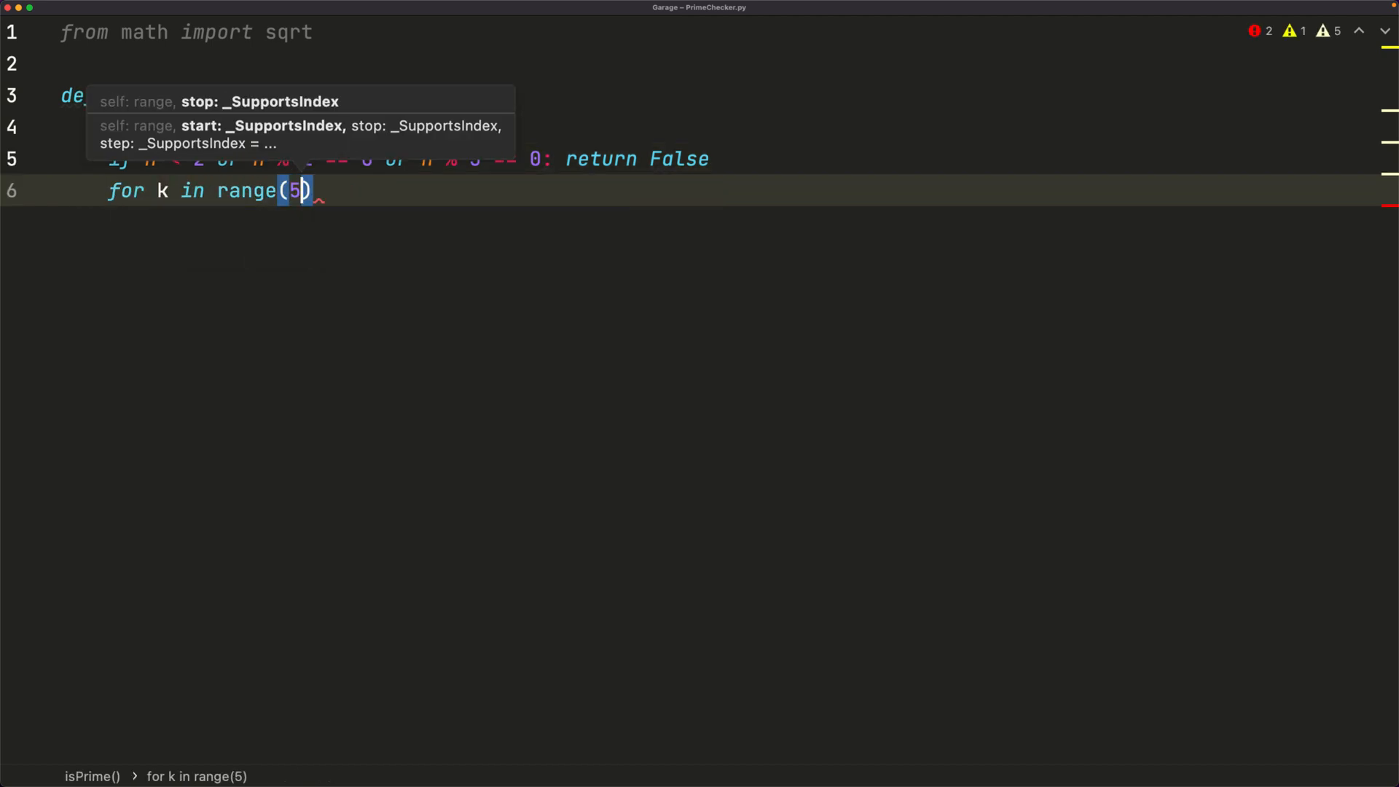
key("Escape")
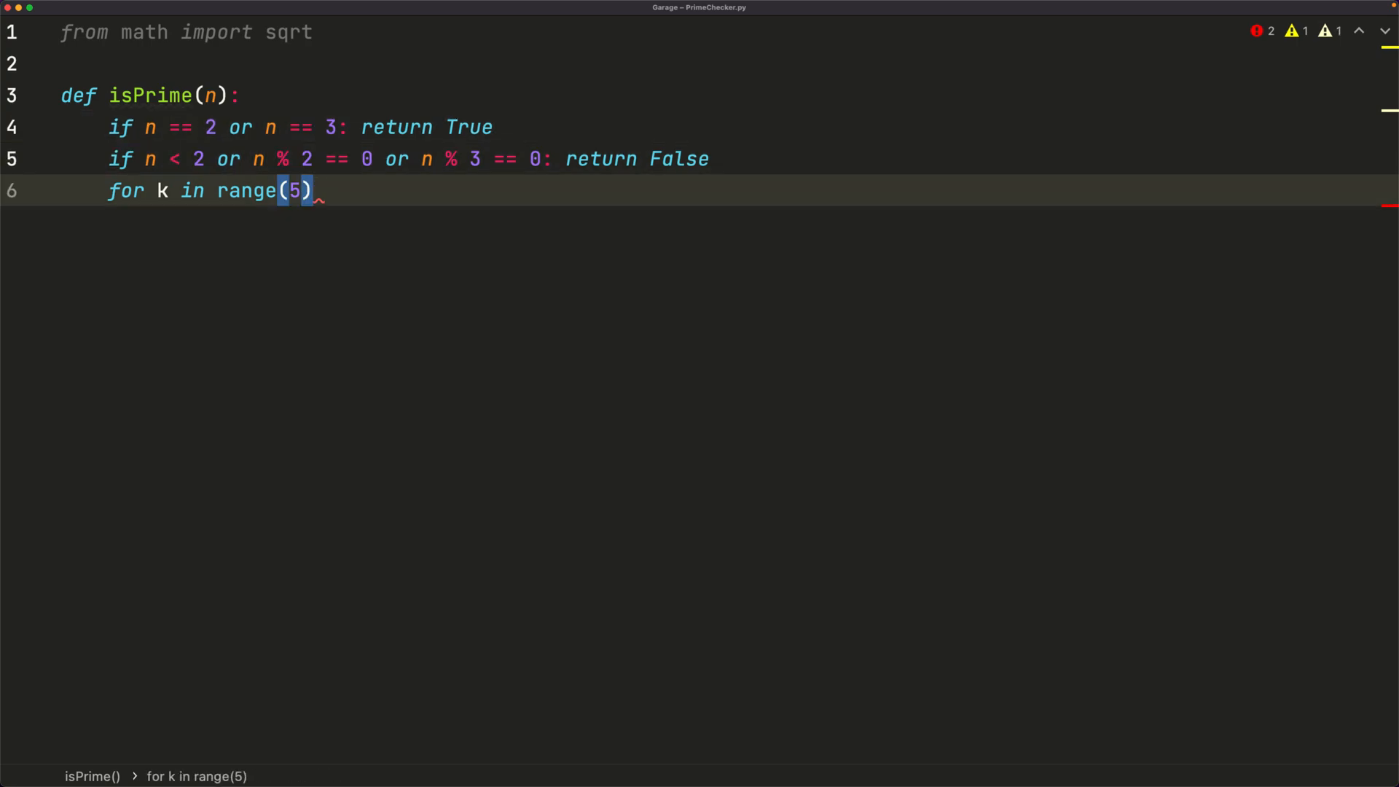
type(",")
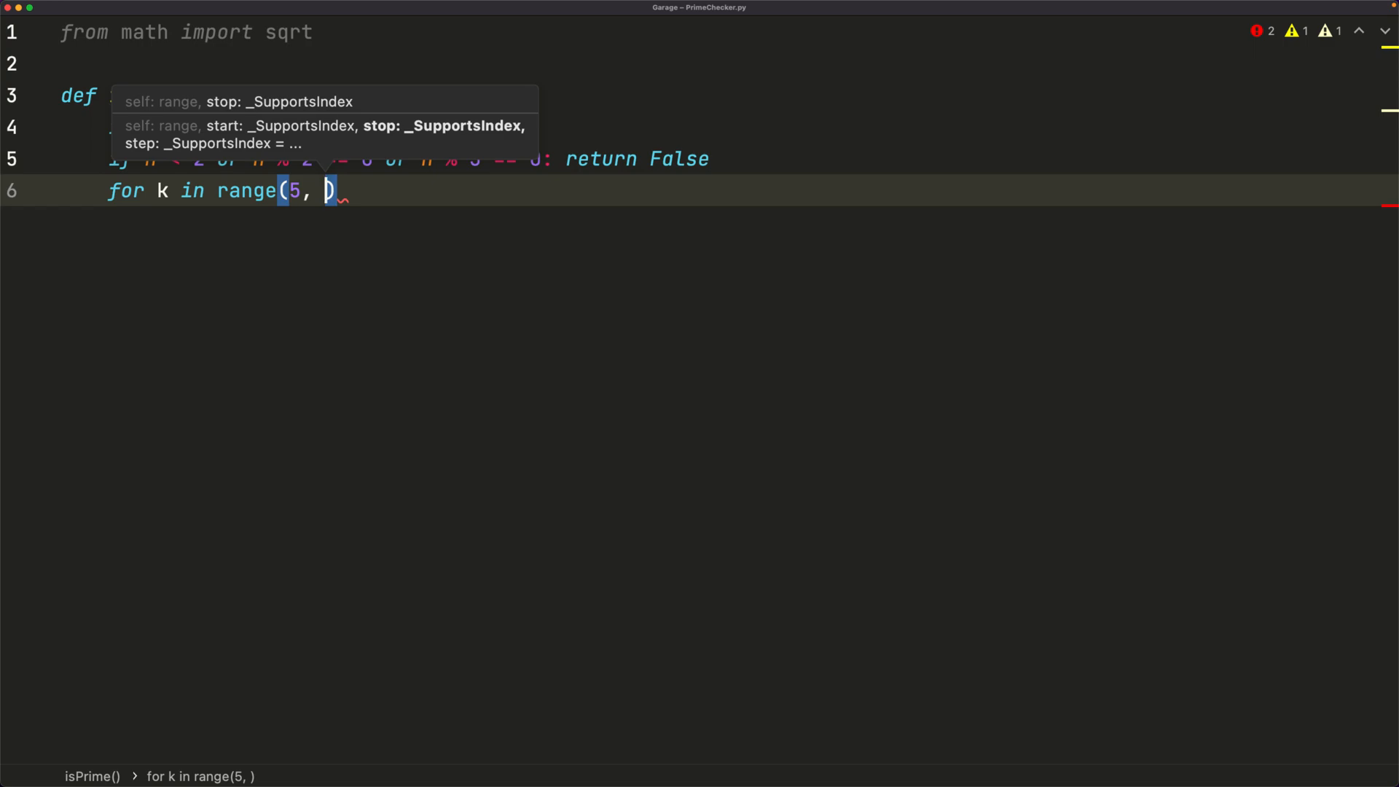
type("sqrt(")
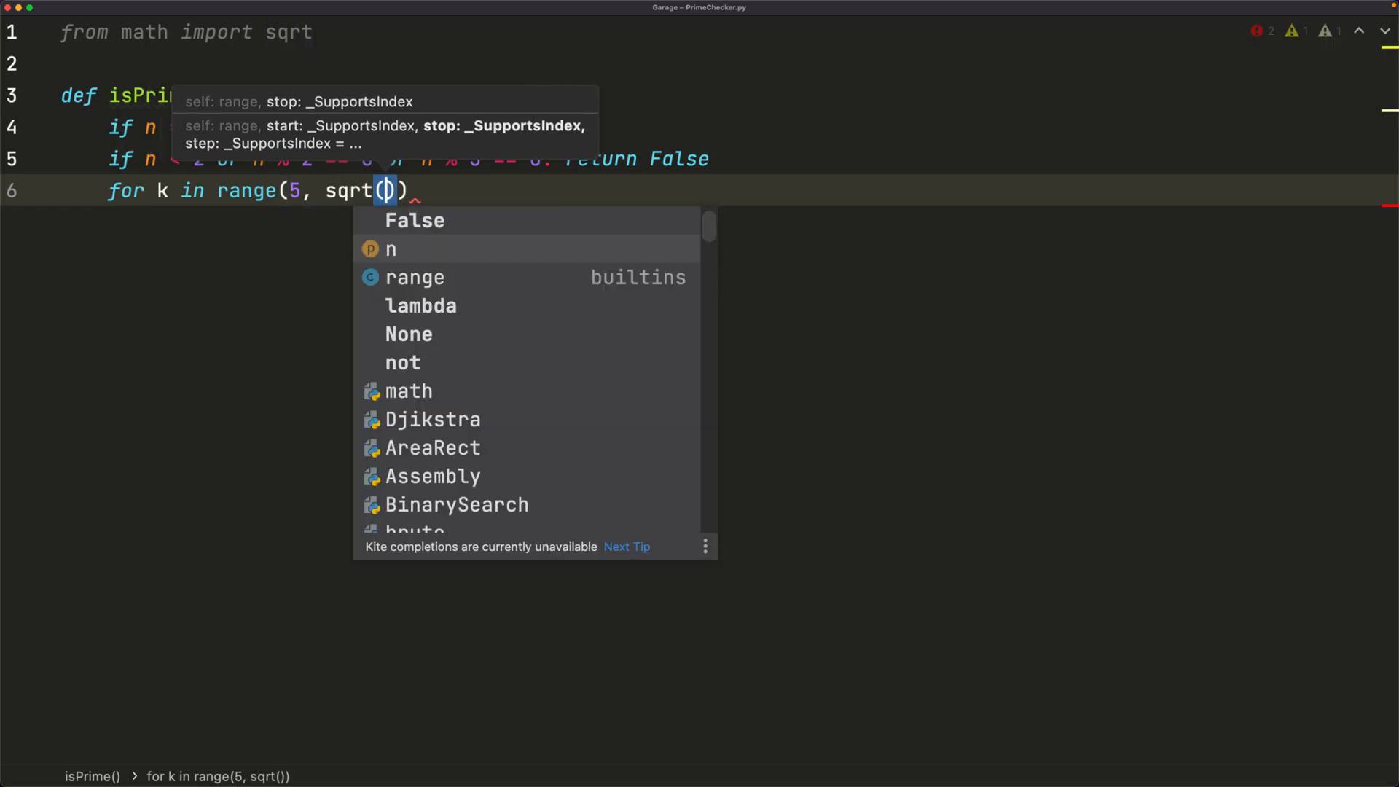
type("n")
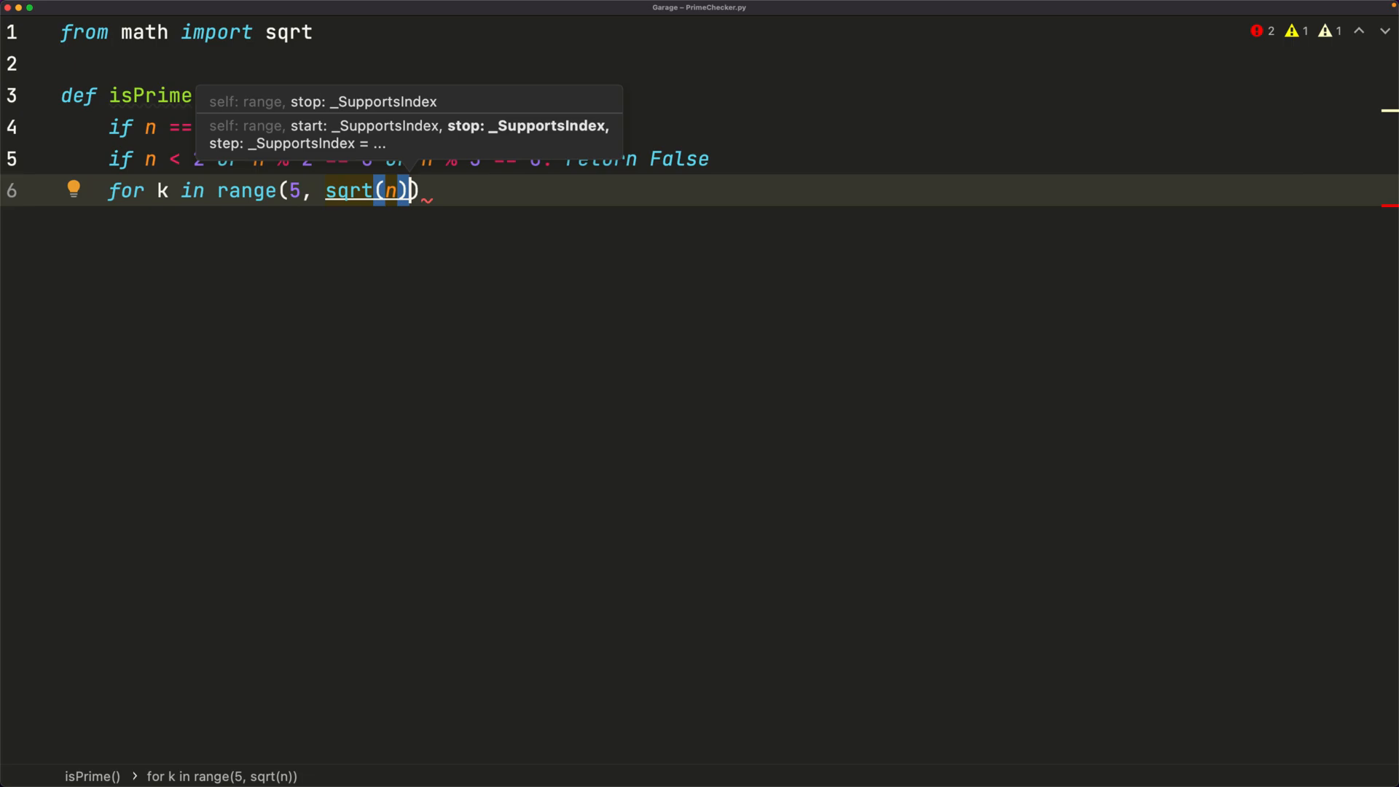
type("+1")
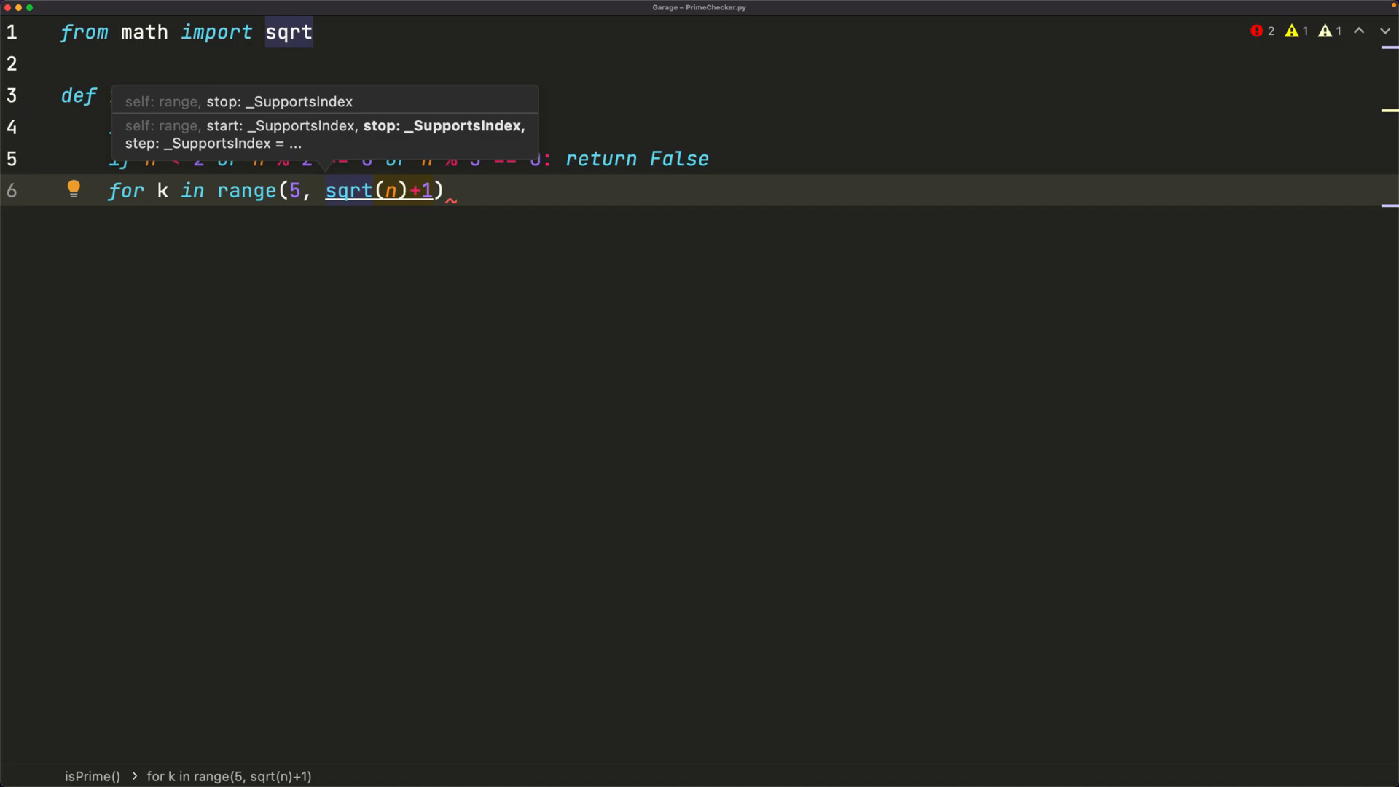
type("int(")
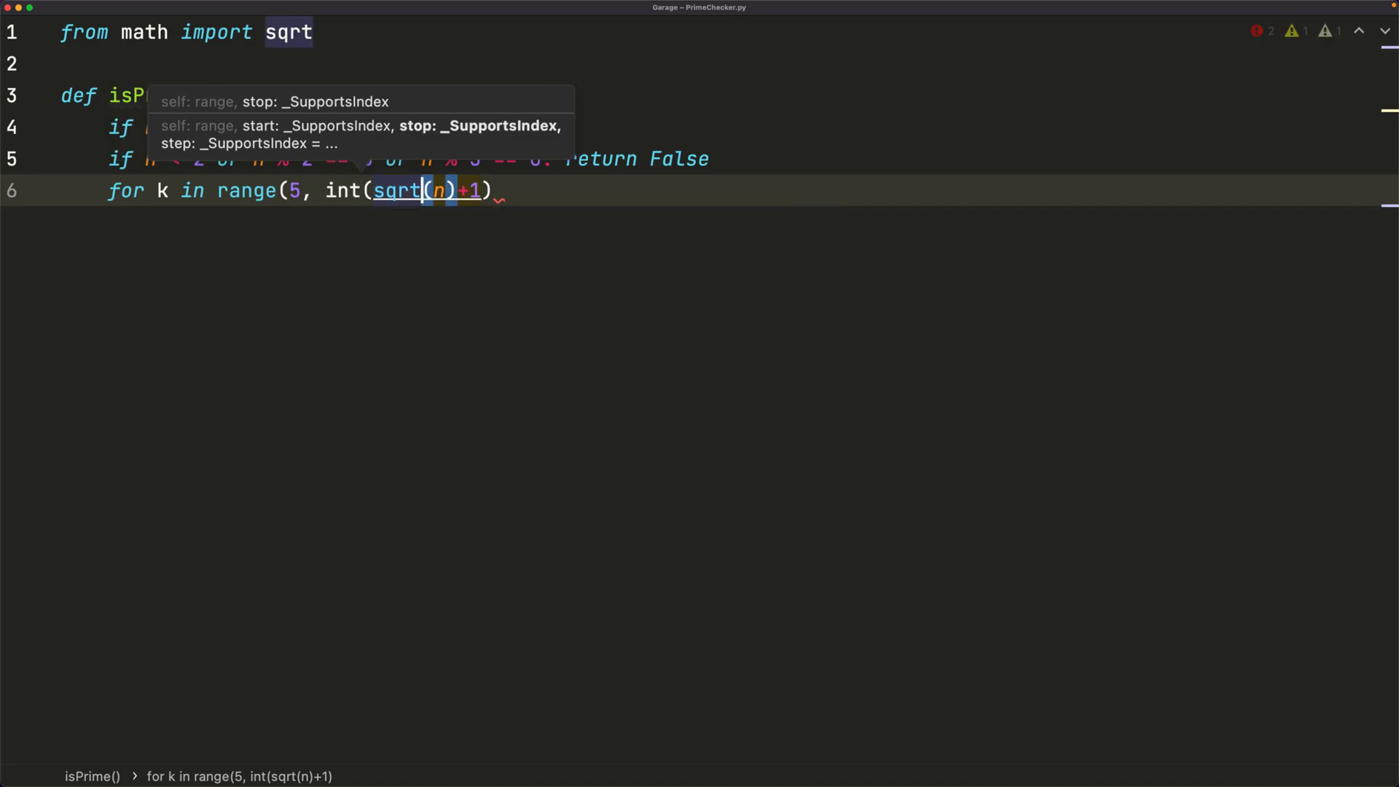
type(")")
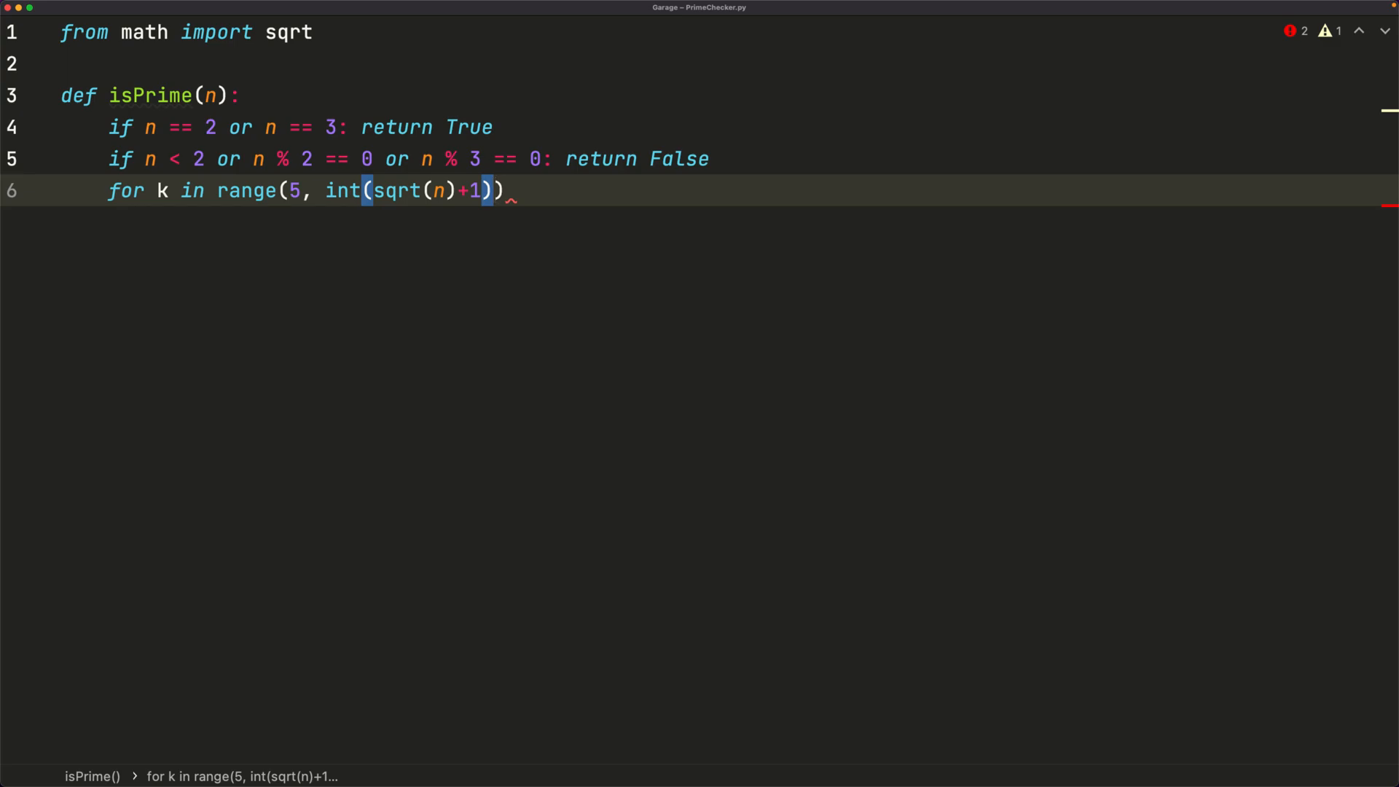
type(", 2")
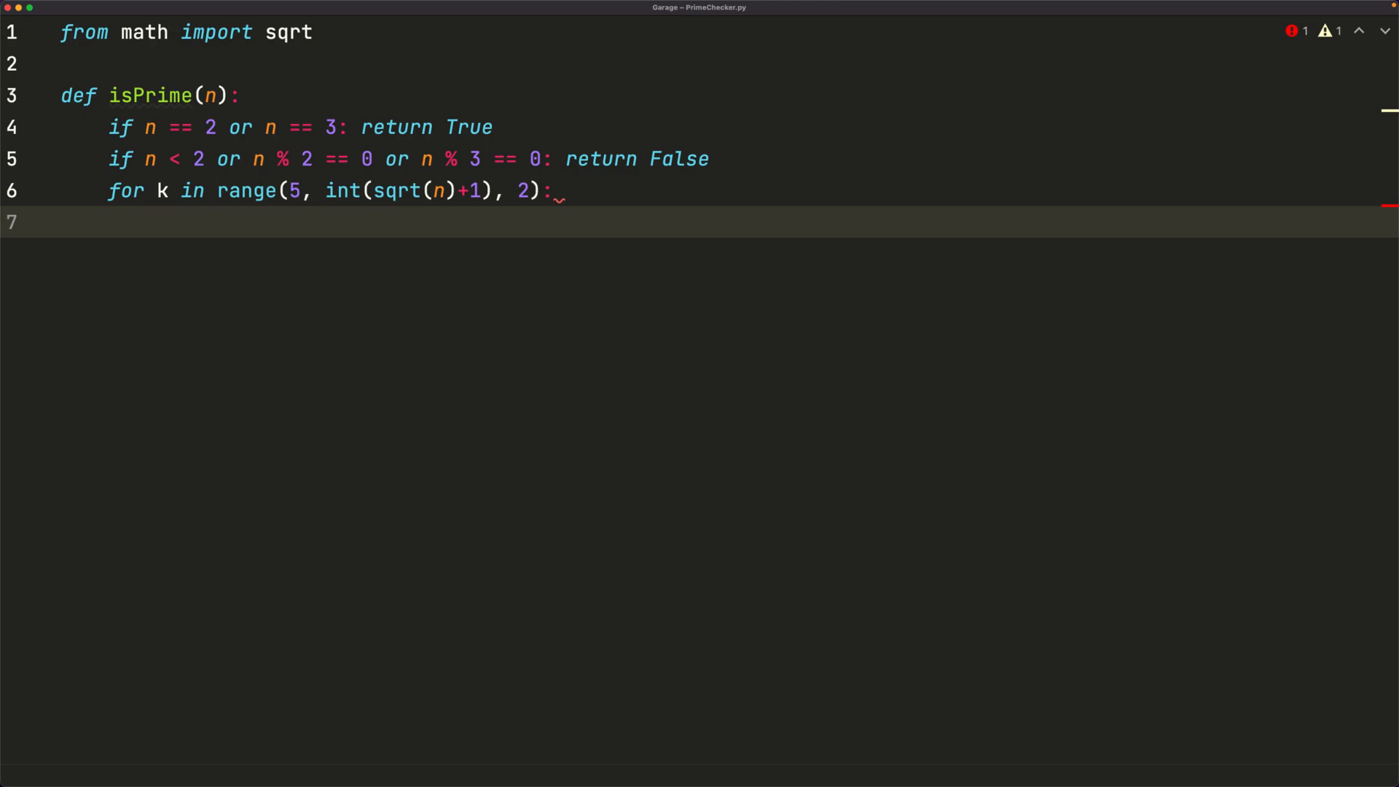
left_click(152, 127)
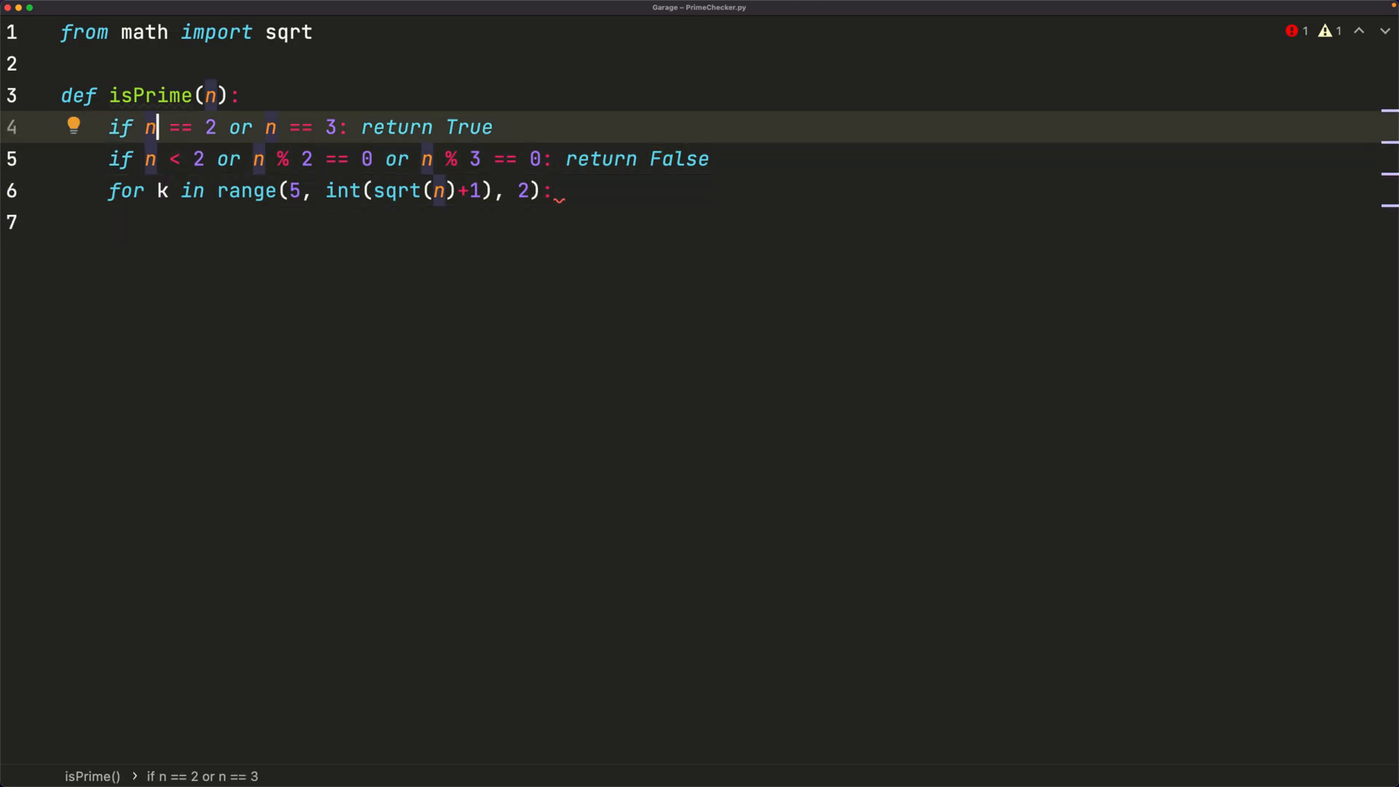
- Return False inside the loop when n % k == 0, and return True after the loop
left_click(156, 221)
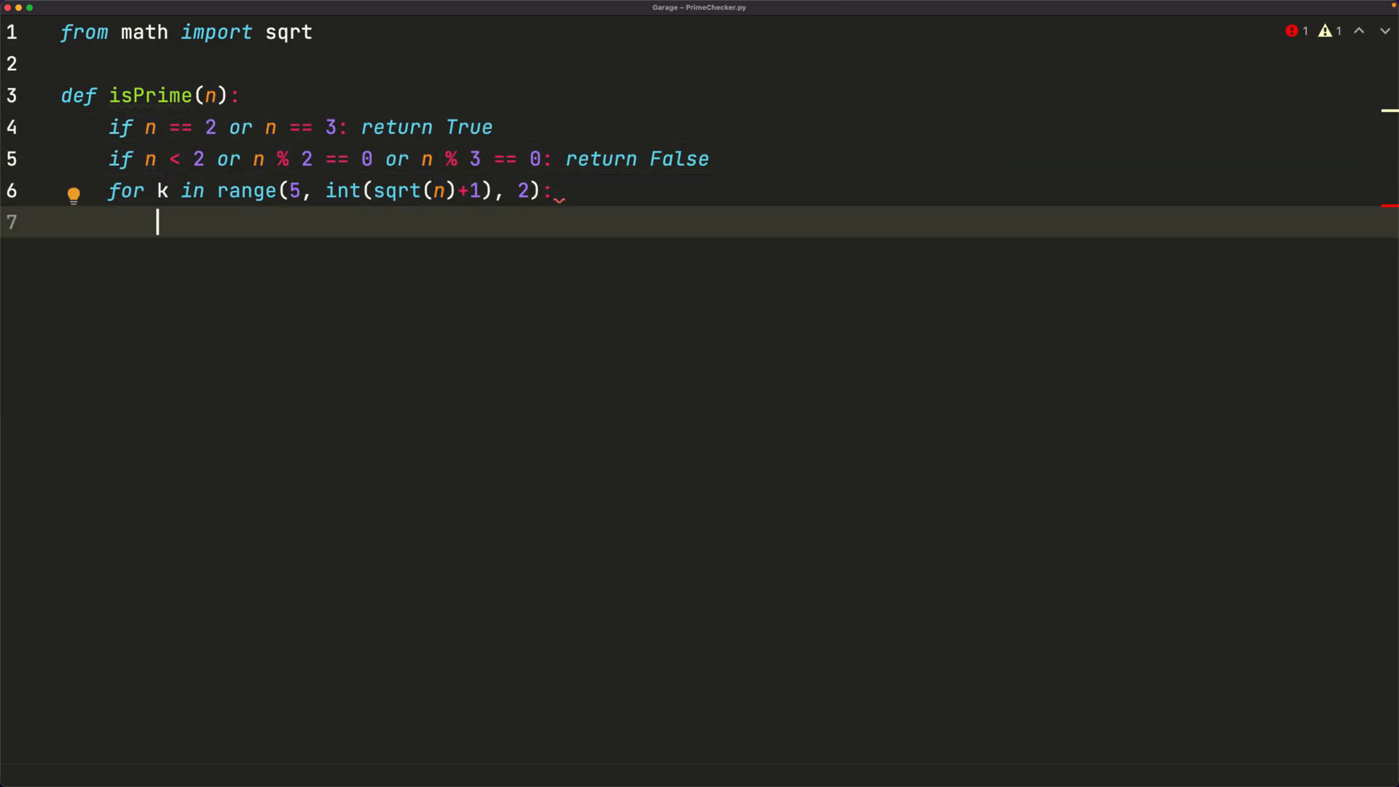
type("if n % k == 0")
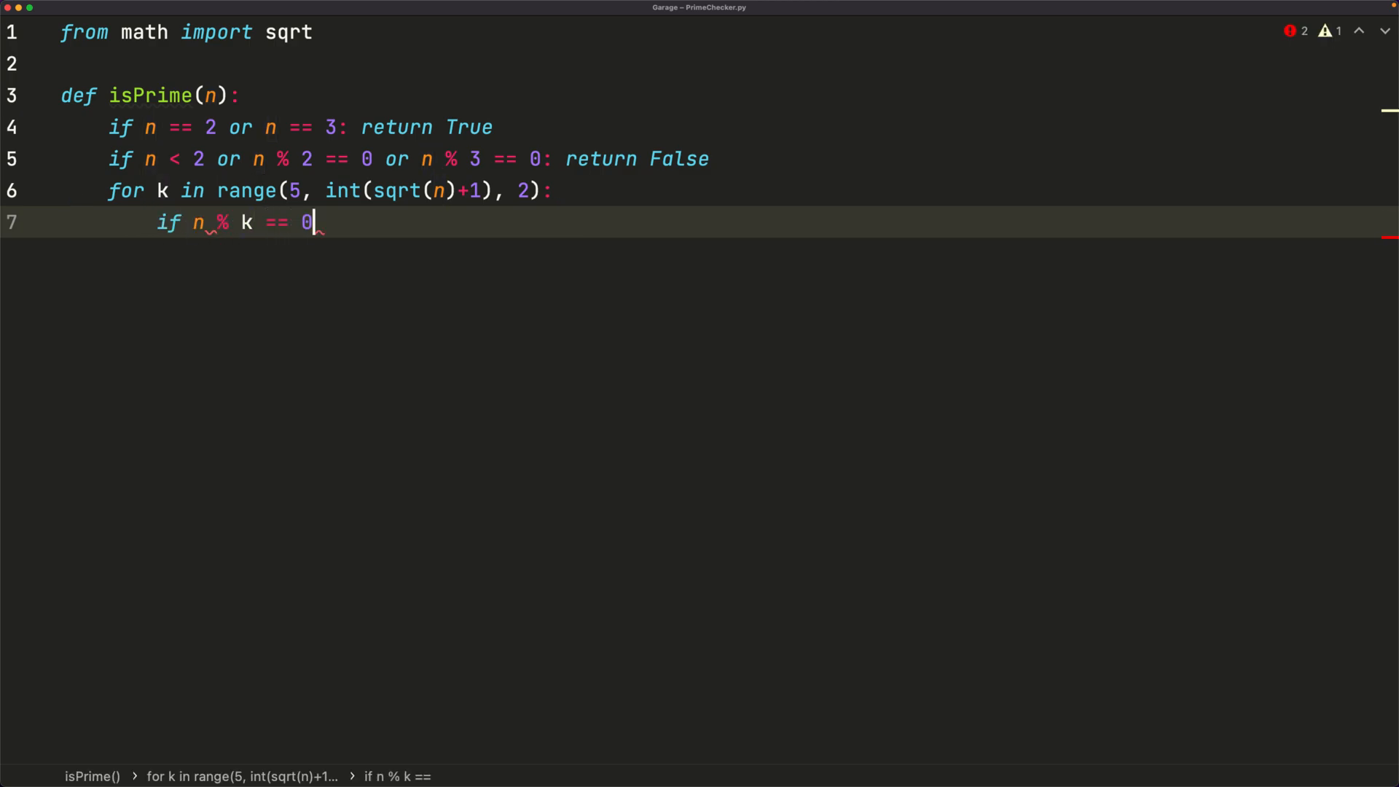
type(":")
type("return False")
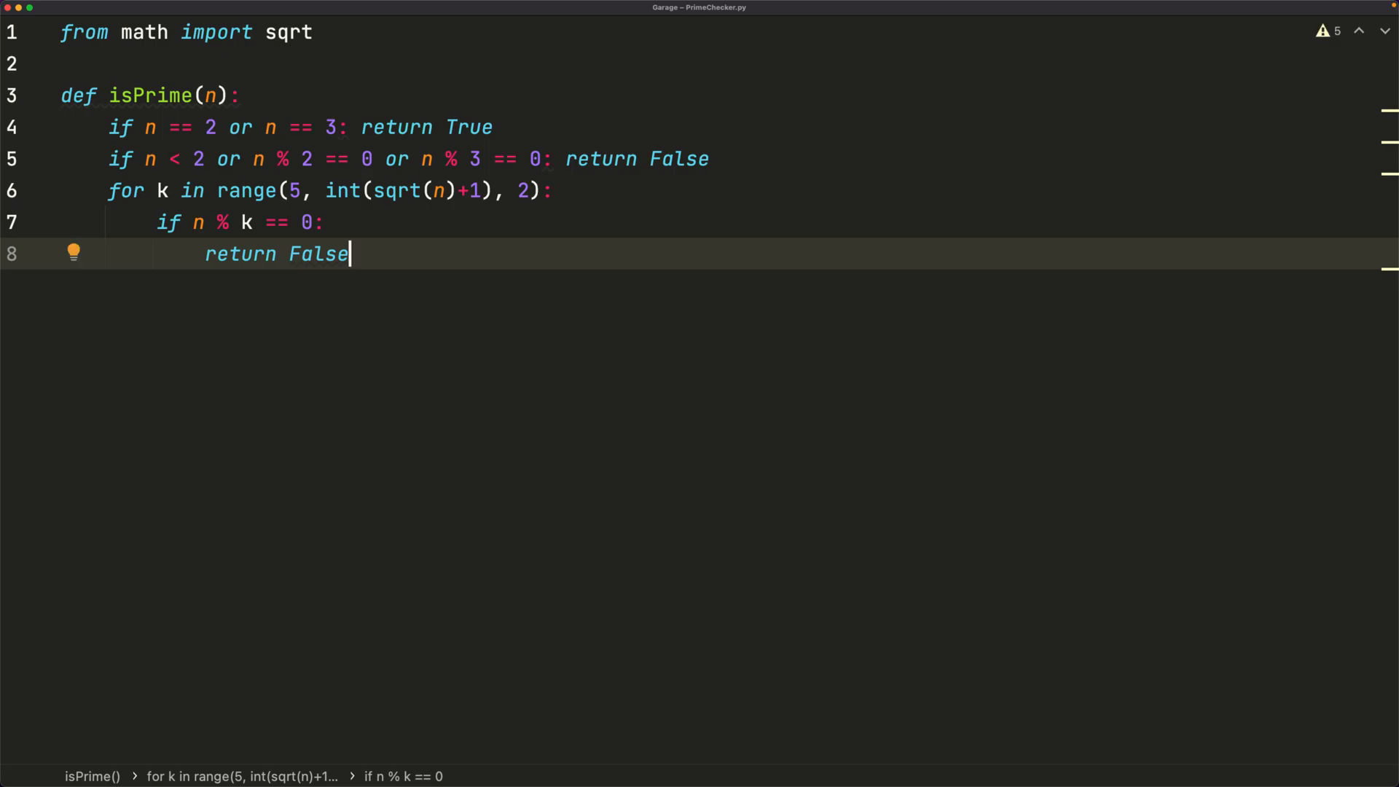
key("Enter")
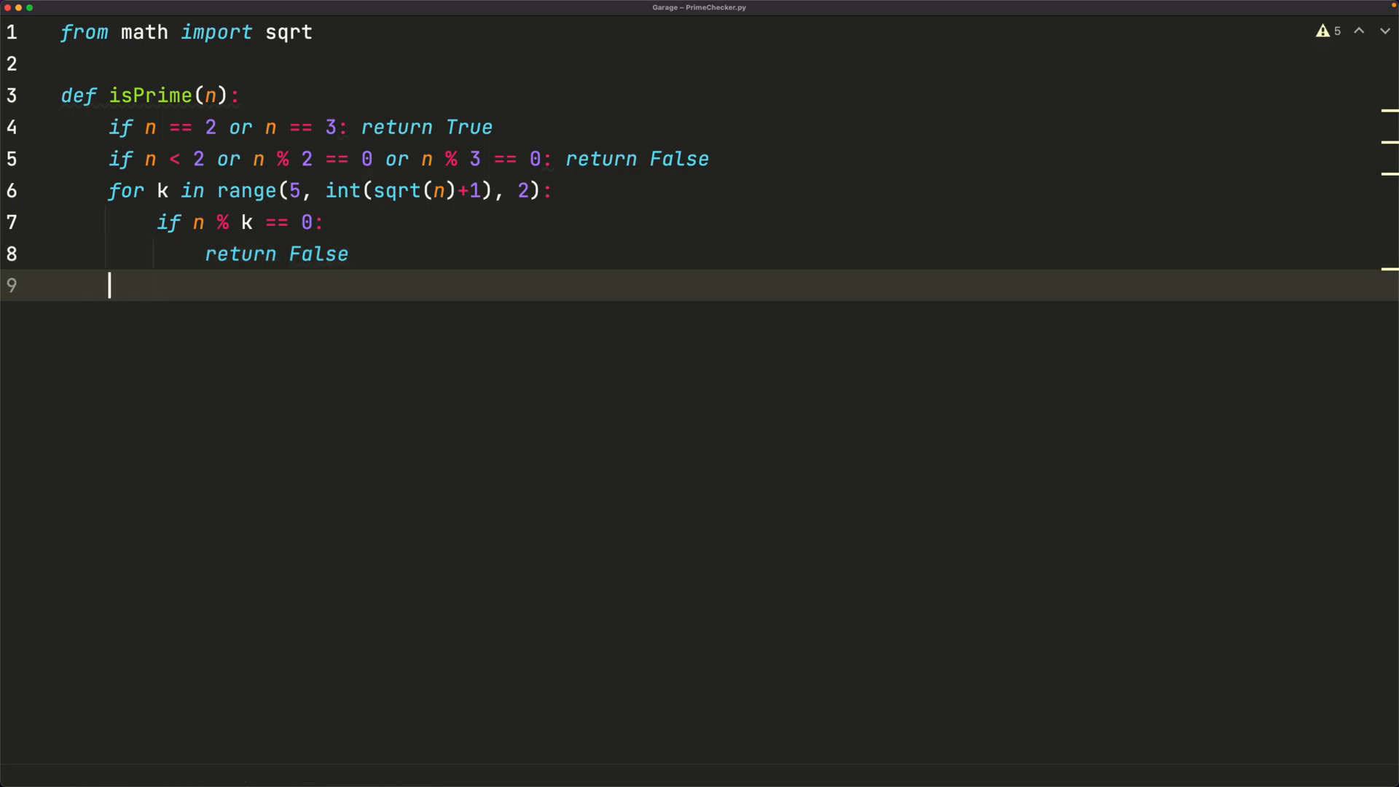
type("retur")
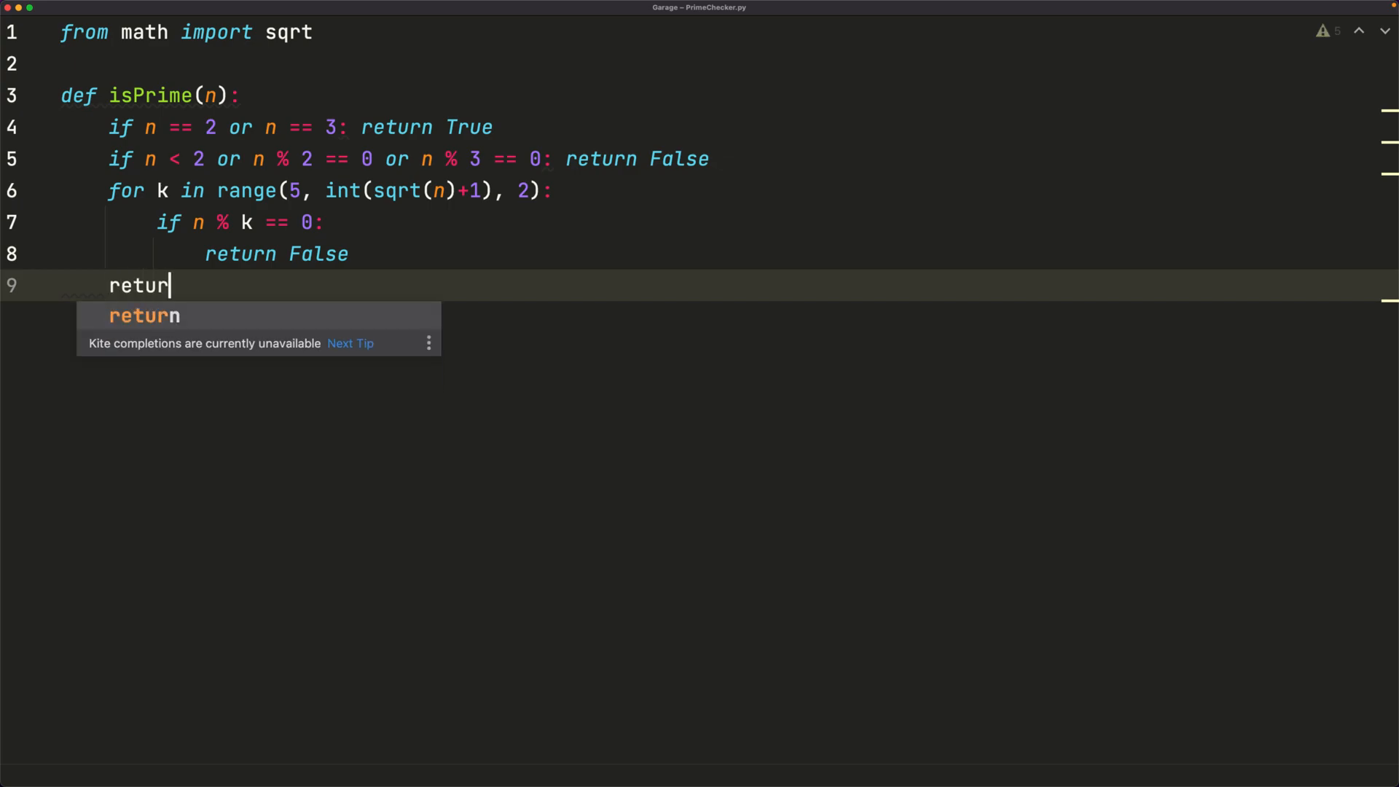
type("n True")
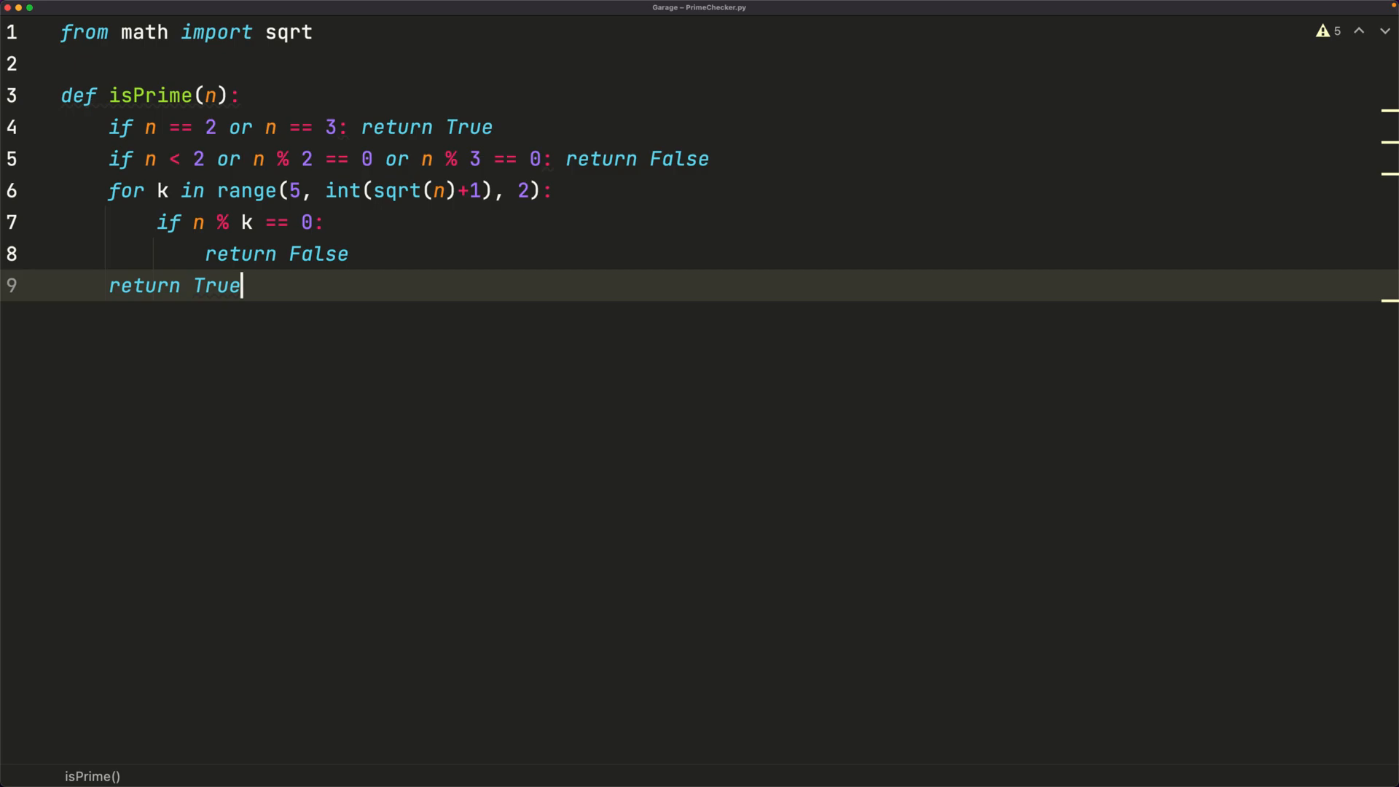
- Add print(isPrime(...)) test calls for 7, 11, 15, 107 and 127 below the function
key("Enter")
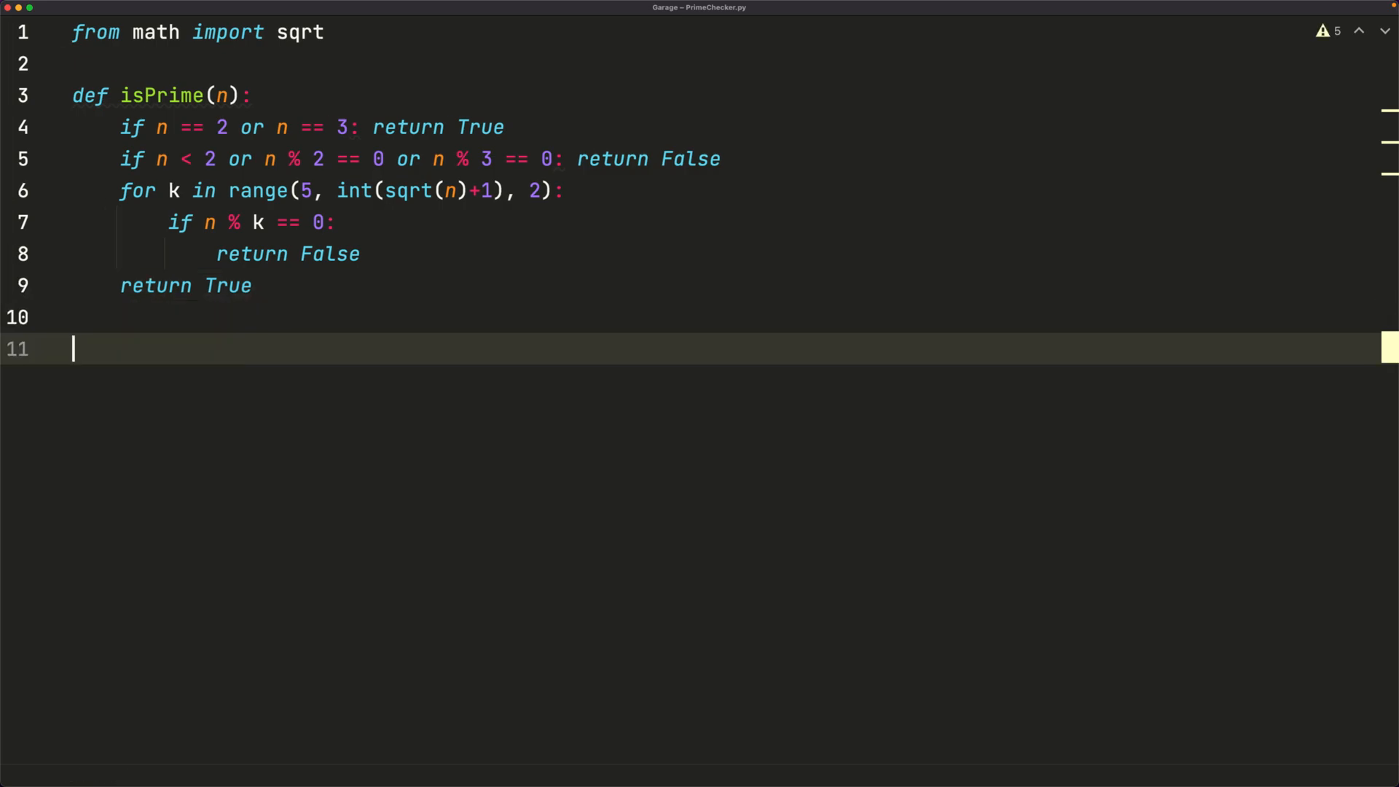
type("print(isPrime(7")
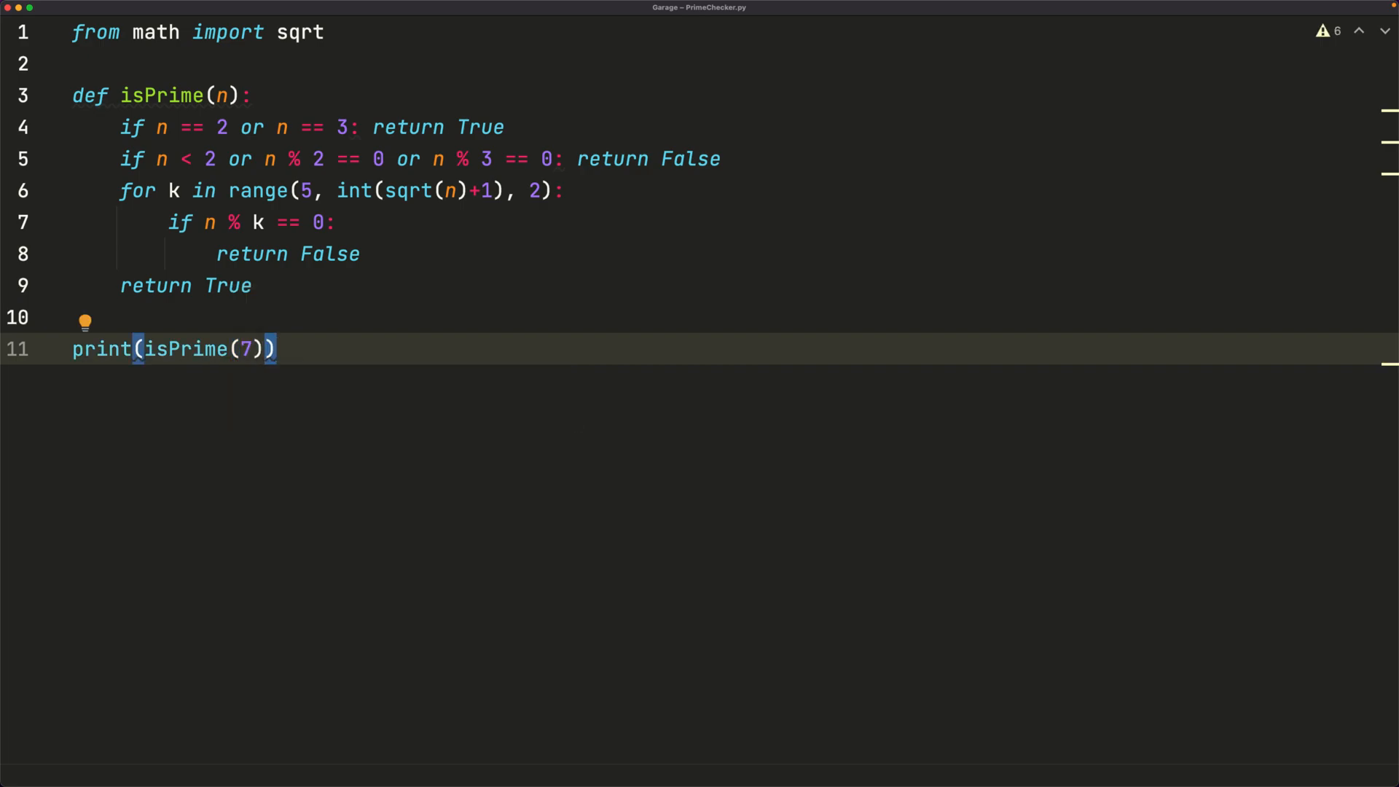
type("print(isPrime(11))")
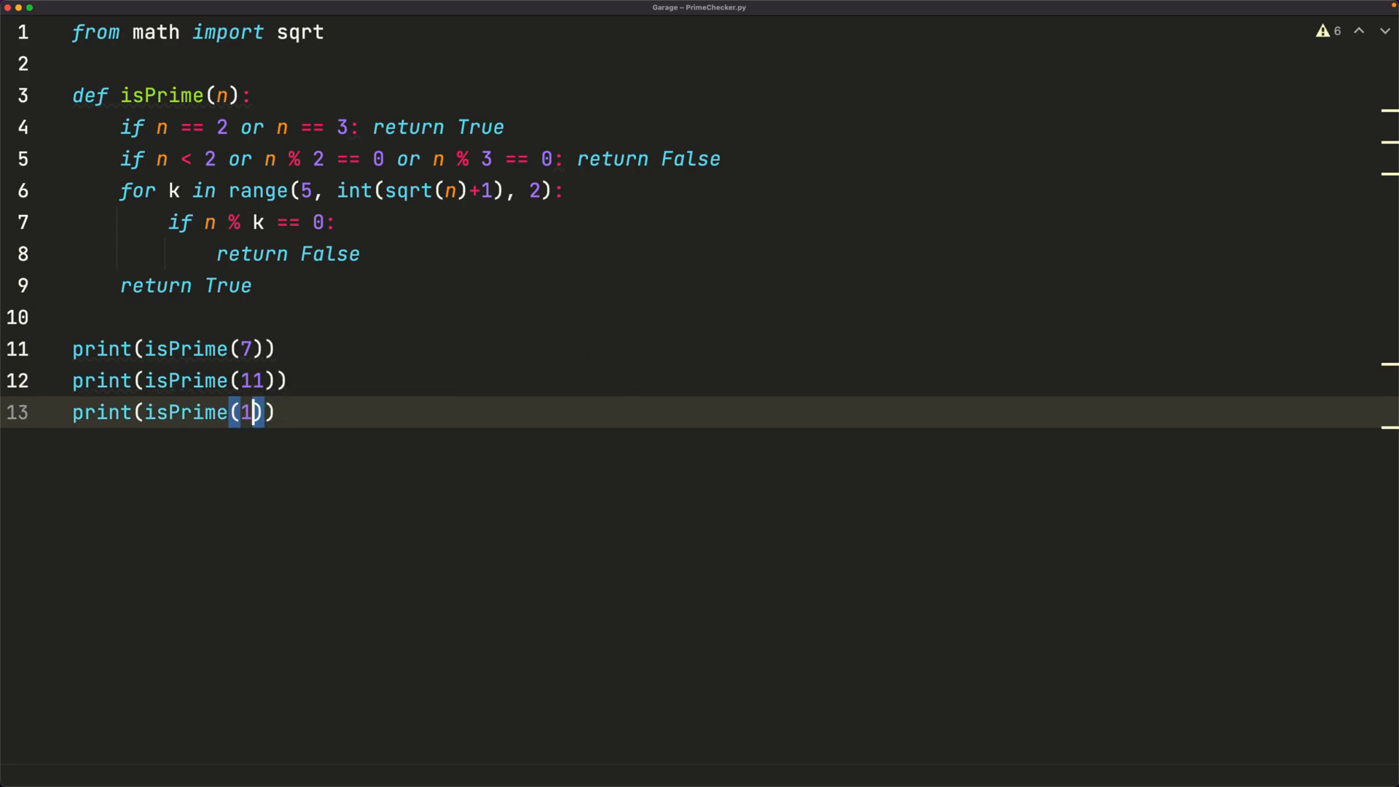
type("5")
type("print(isPrime(1")
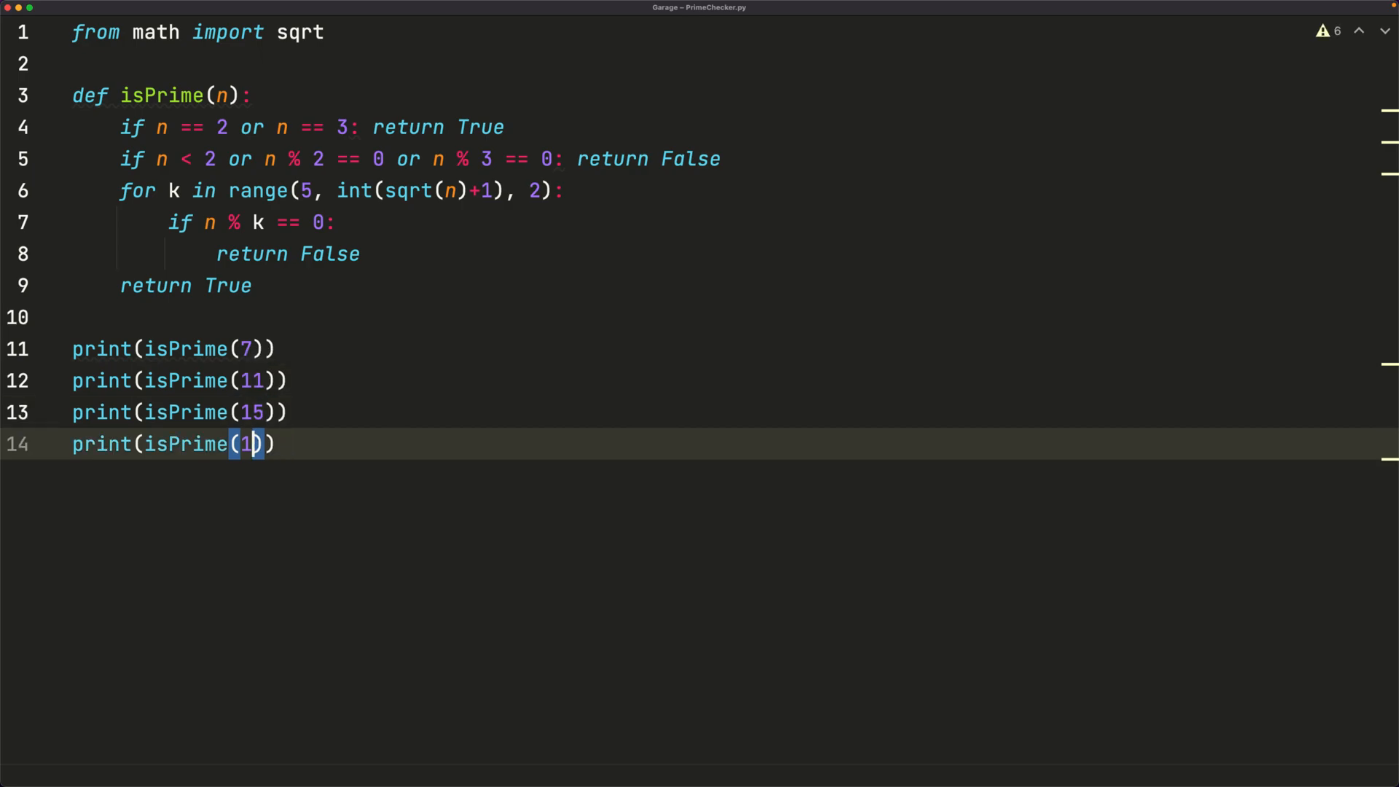
type("07")
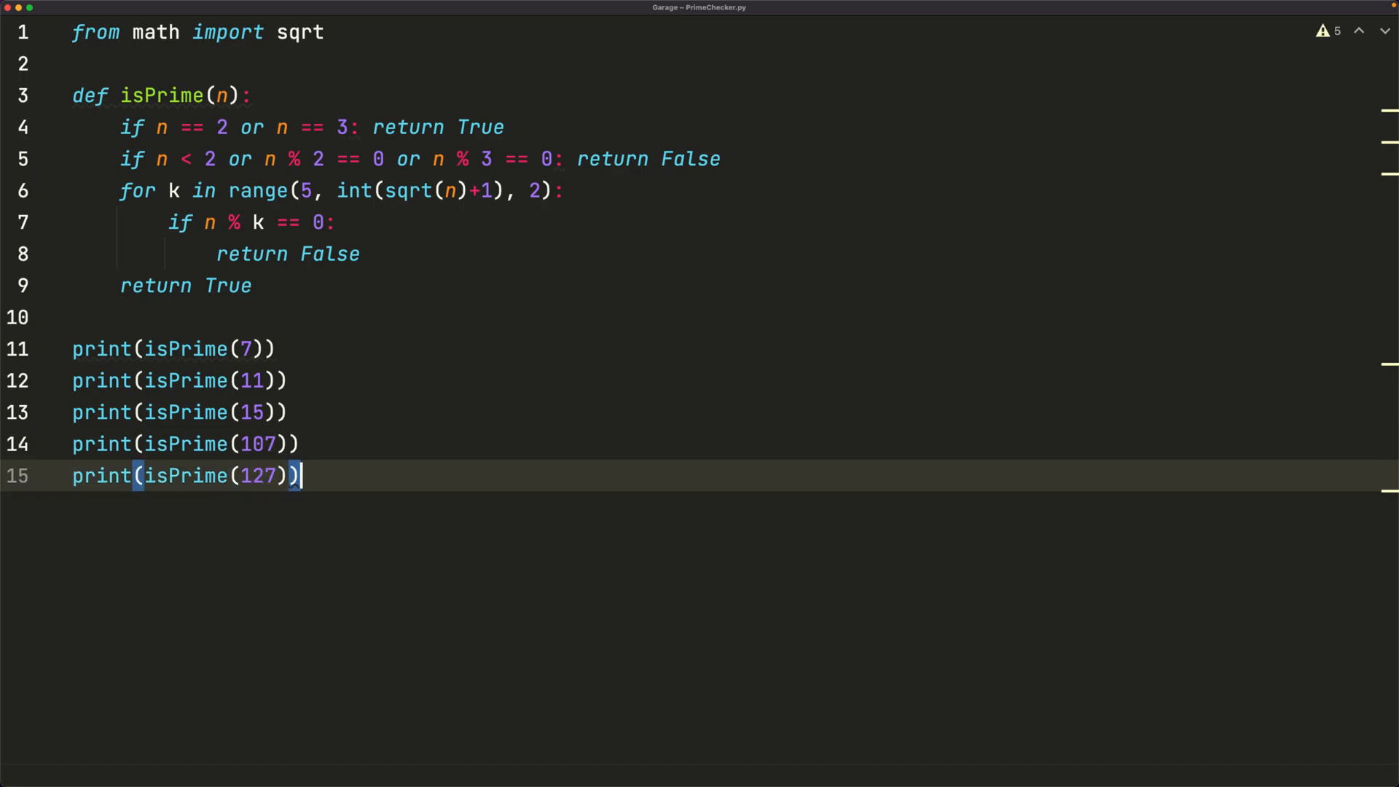
type("print(isPrime(3907")
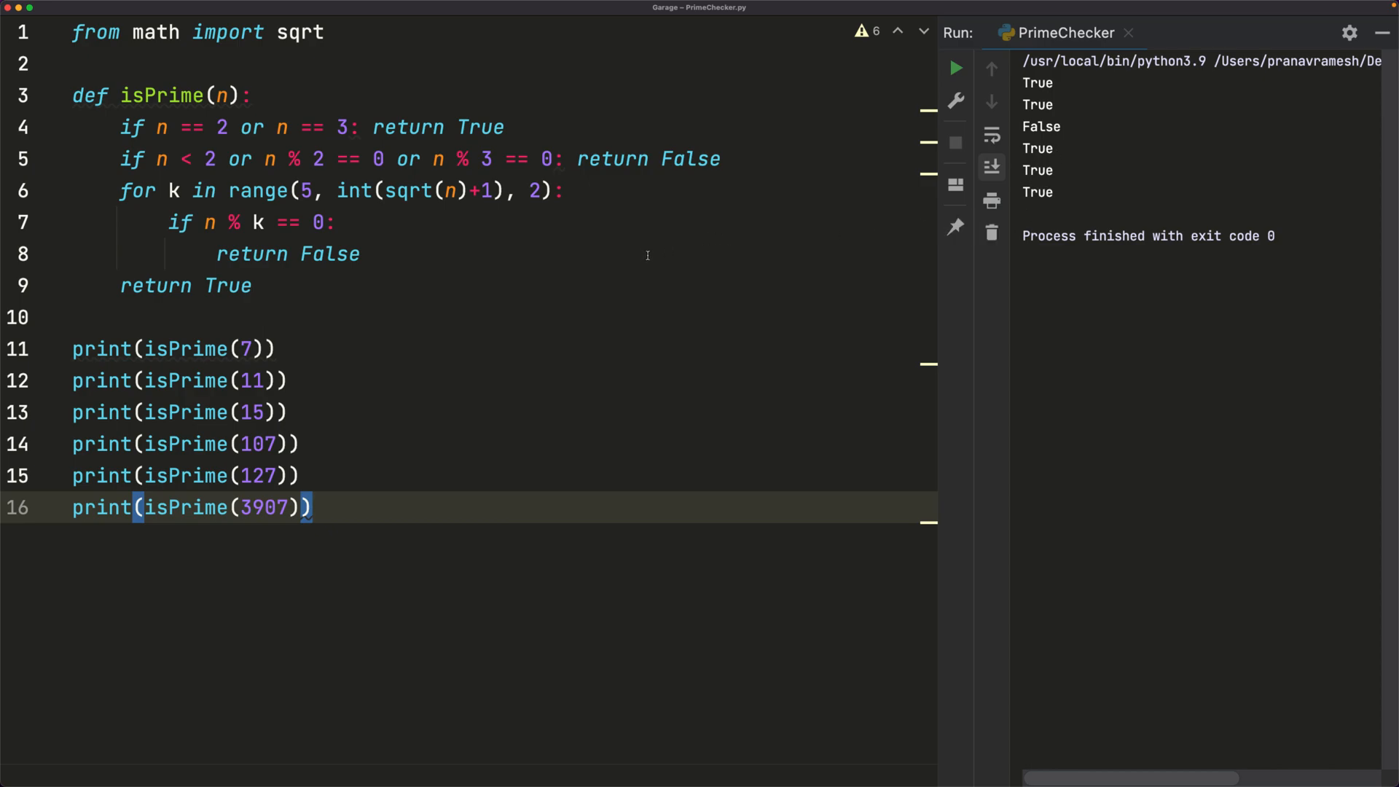
mouse_move(371, 358)
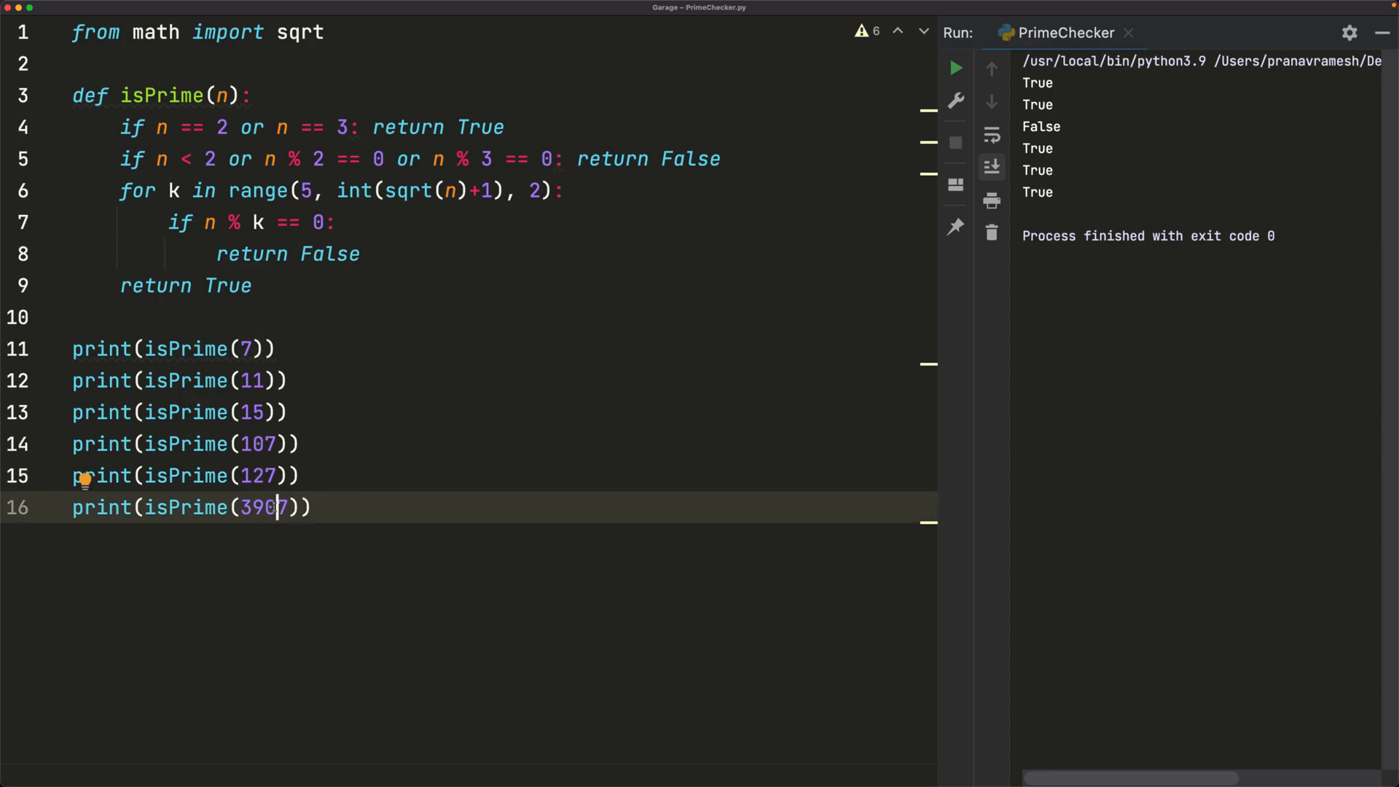
- Add print(isPrime(3901)) after the 3907 test and rerun the script, showing False for it
left_click(315, 507)
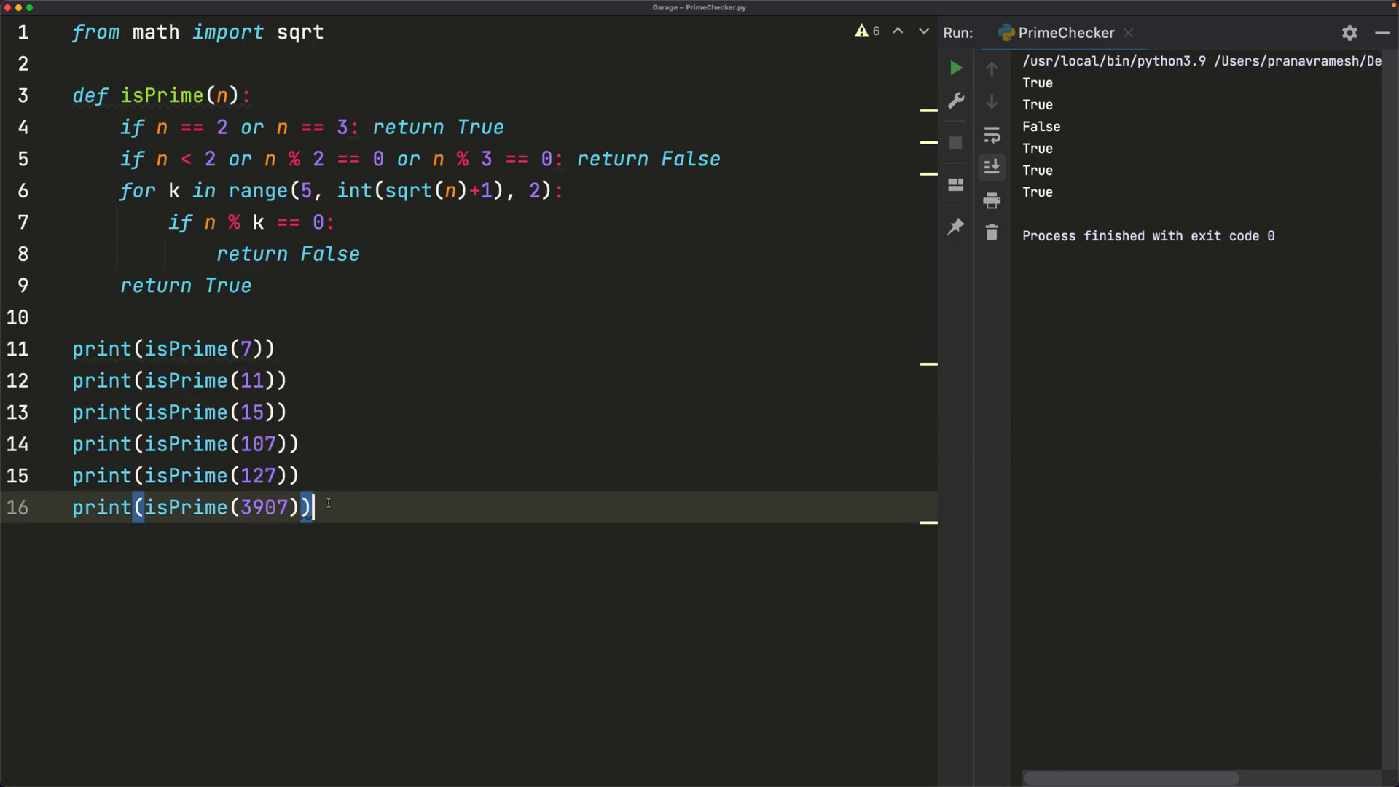
type("print")
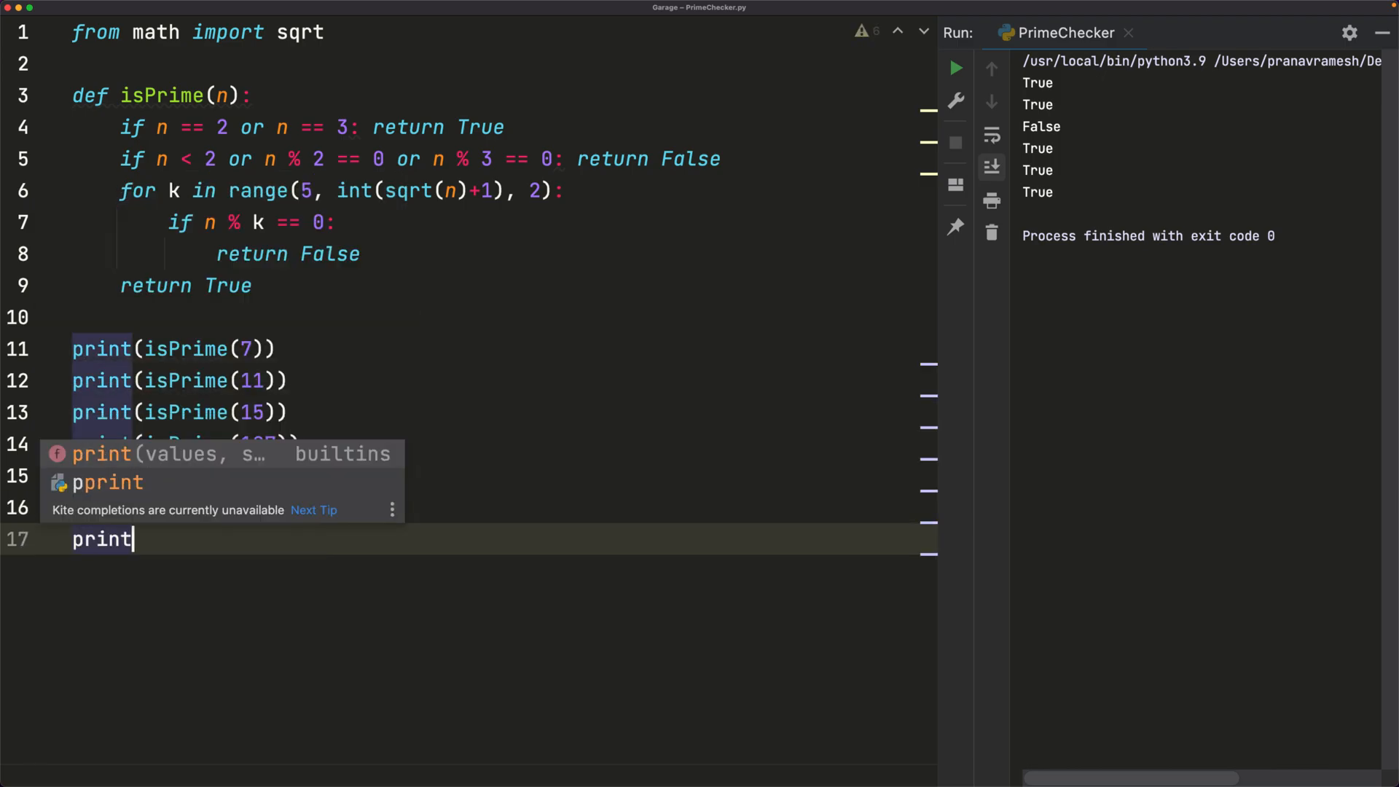
type("(isPrime(3901")
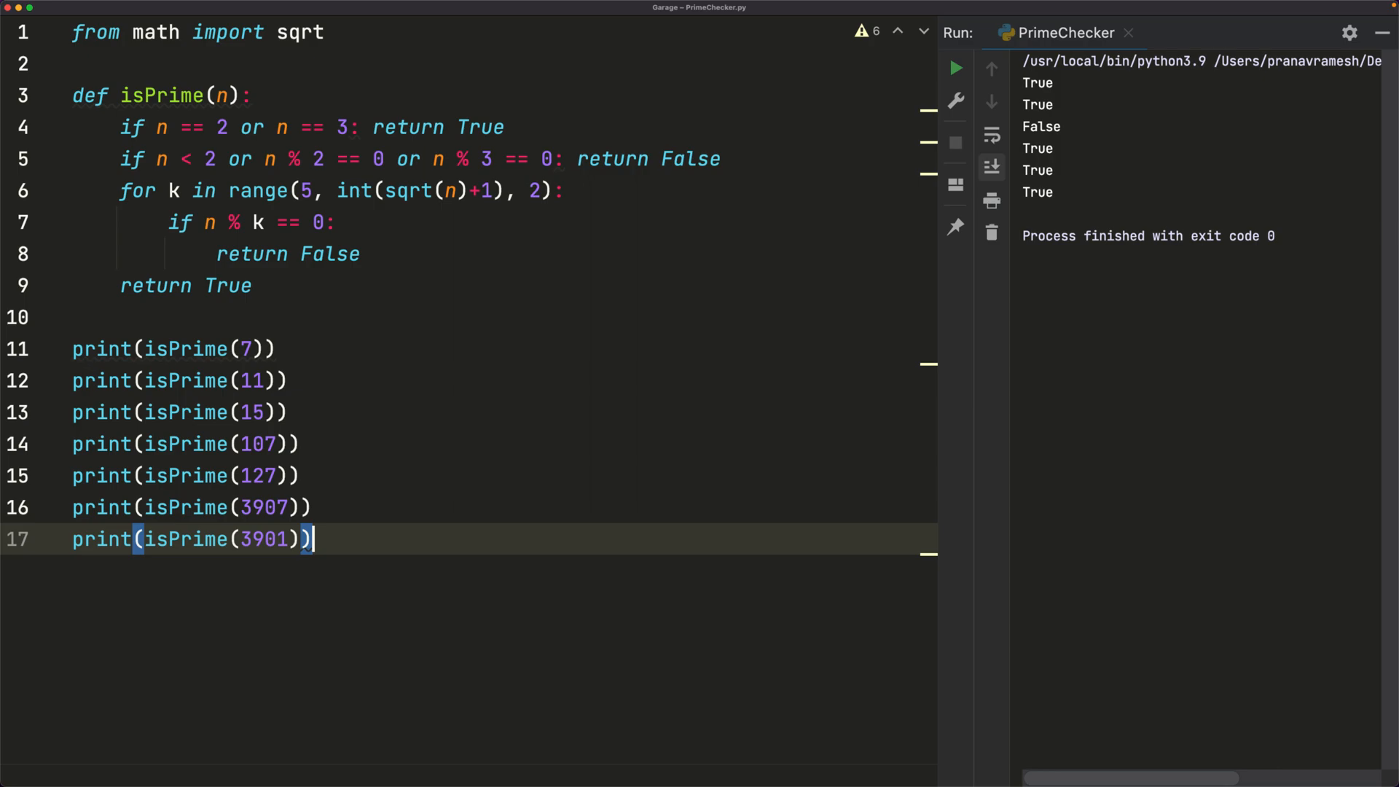
left_click(954, 67)
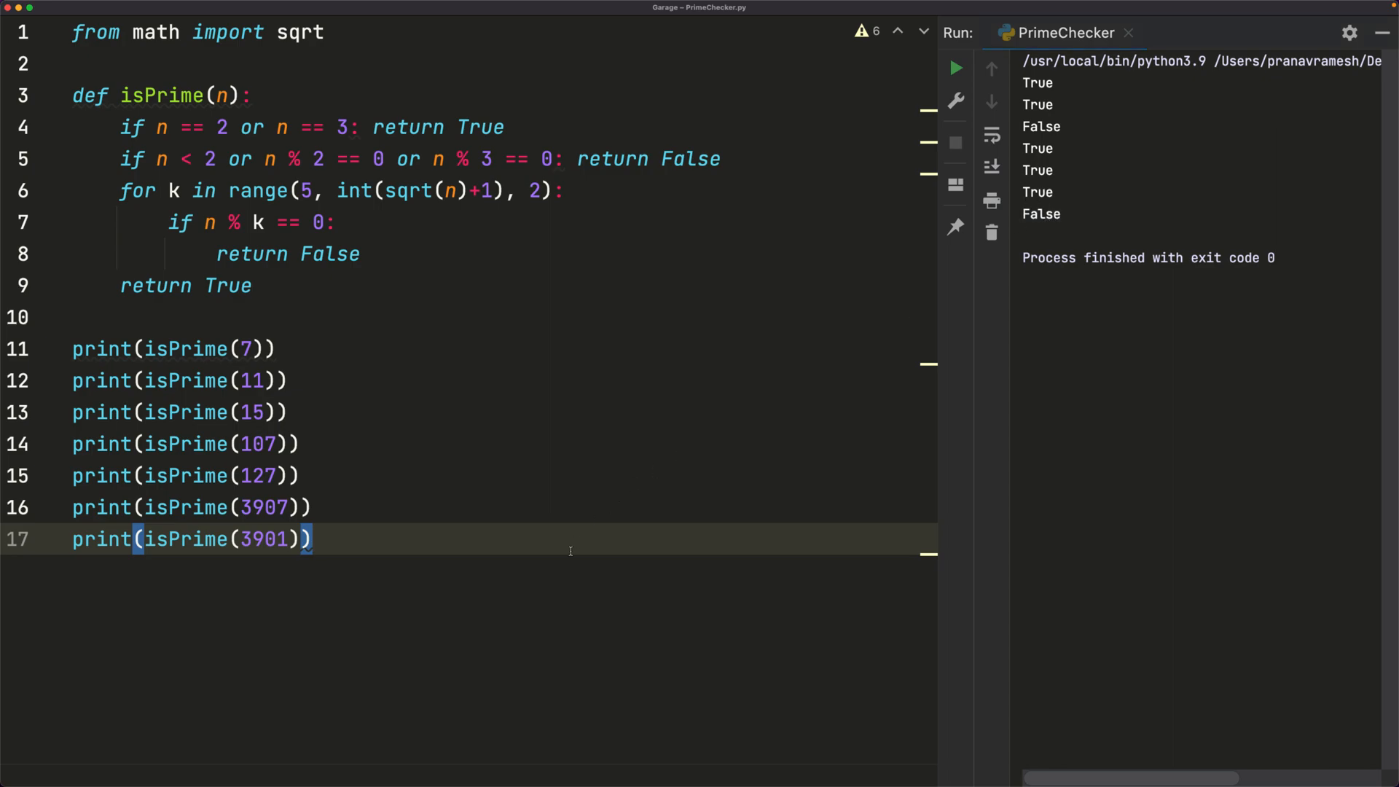
key("Enter")
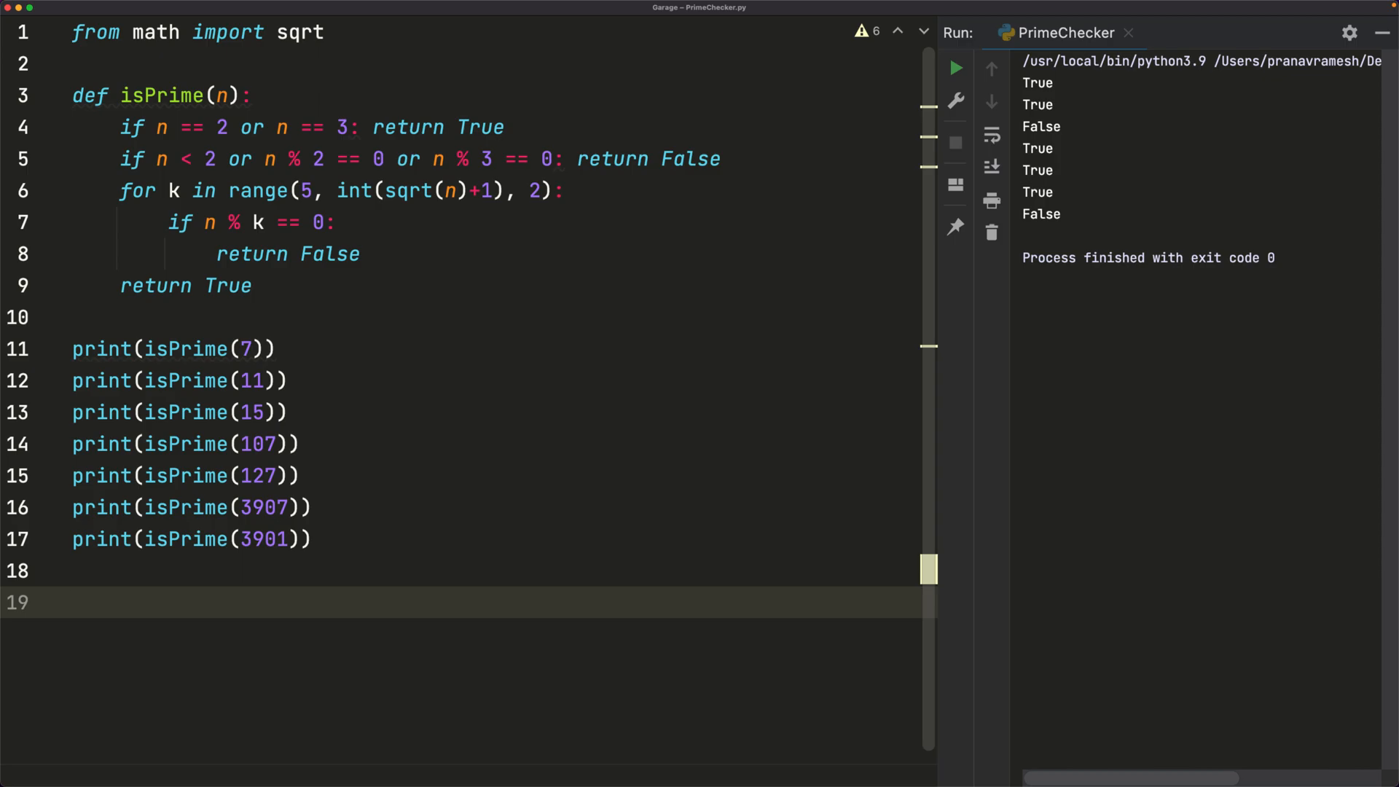
- Add print(*[i for i in range(100) if isPrime(i)]) and run to list the primes below 100
type("print(*[")
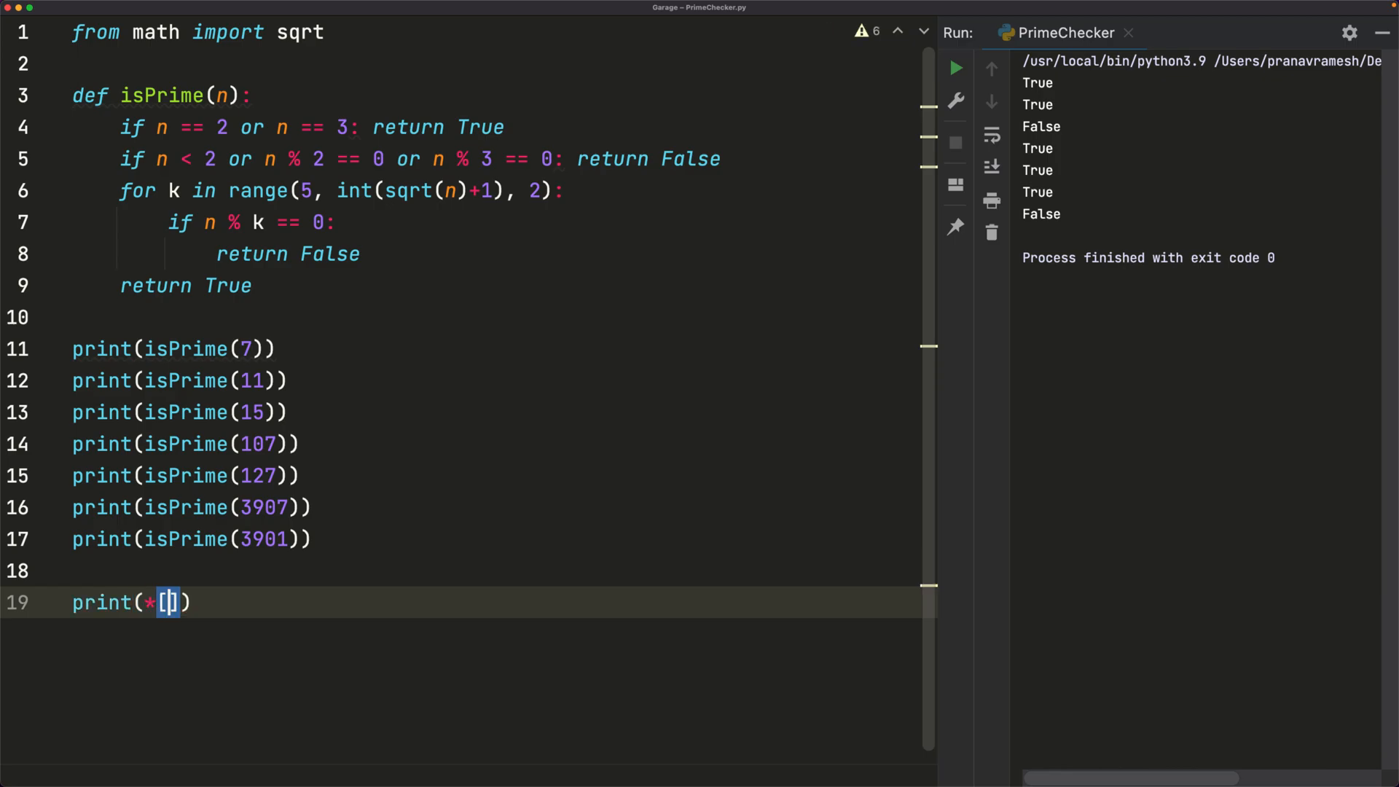
type("i for i in range")
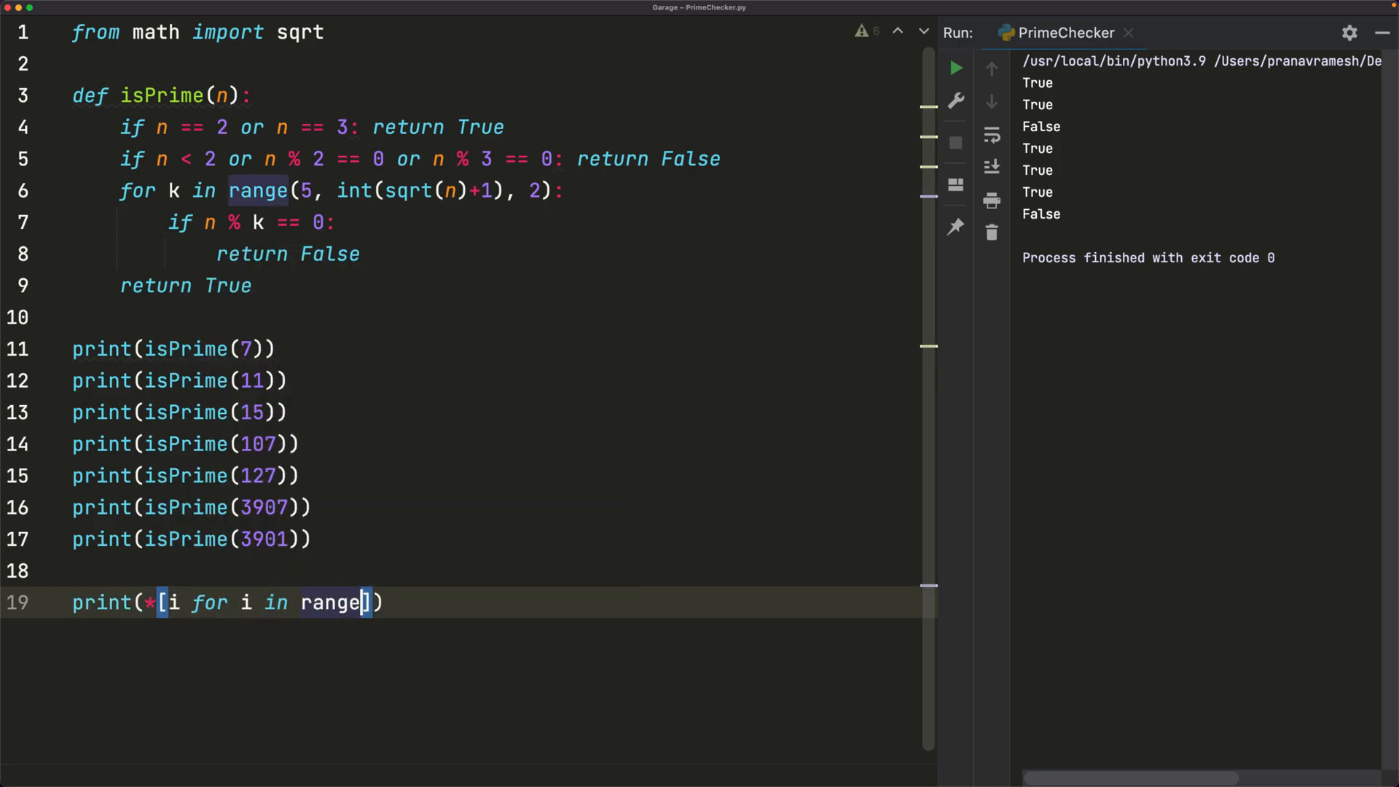
type("(100)")
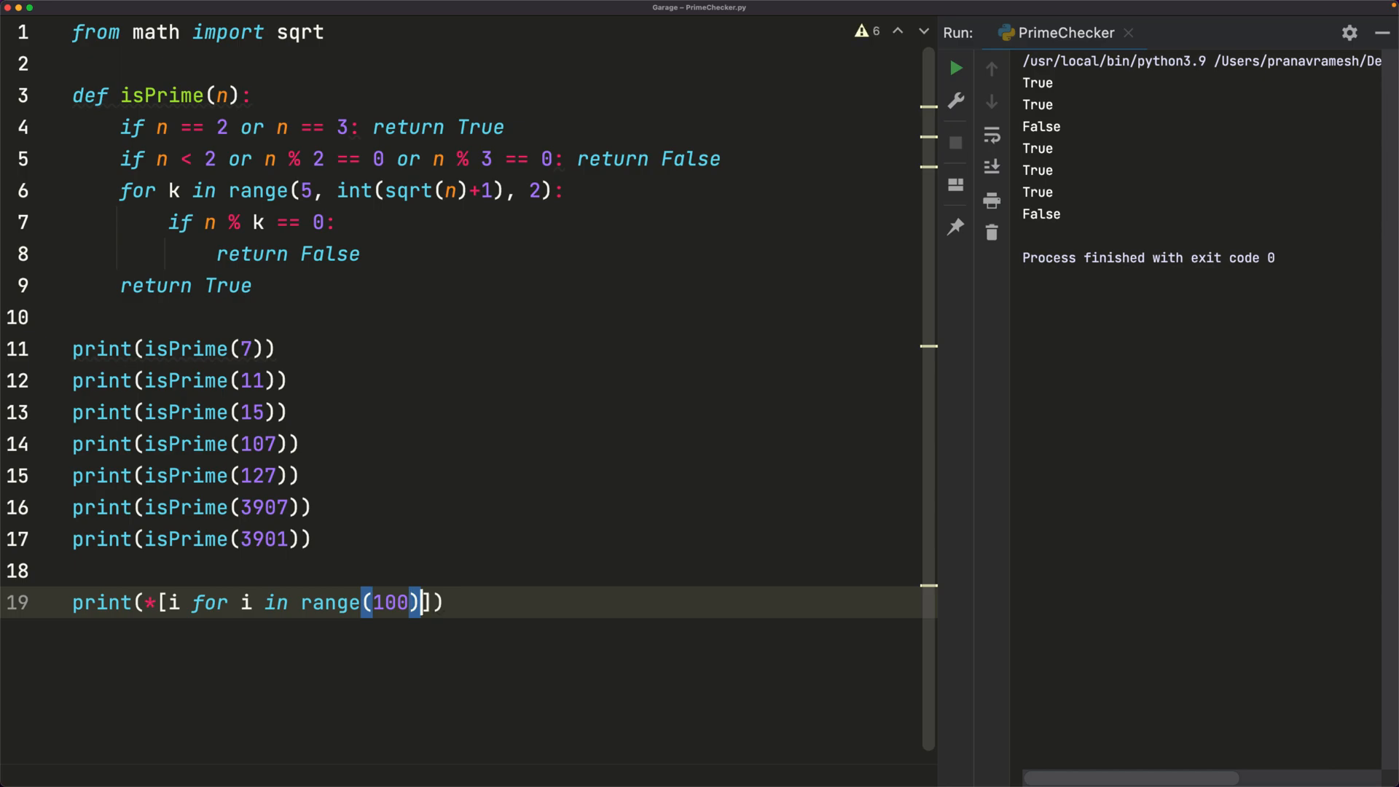
type("if isPrime(i")
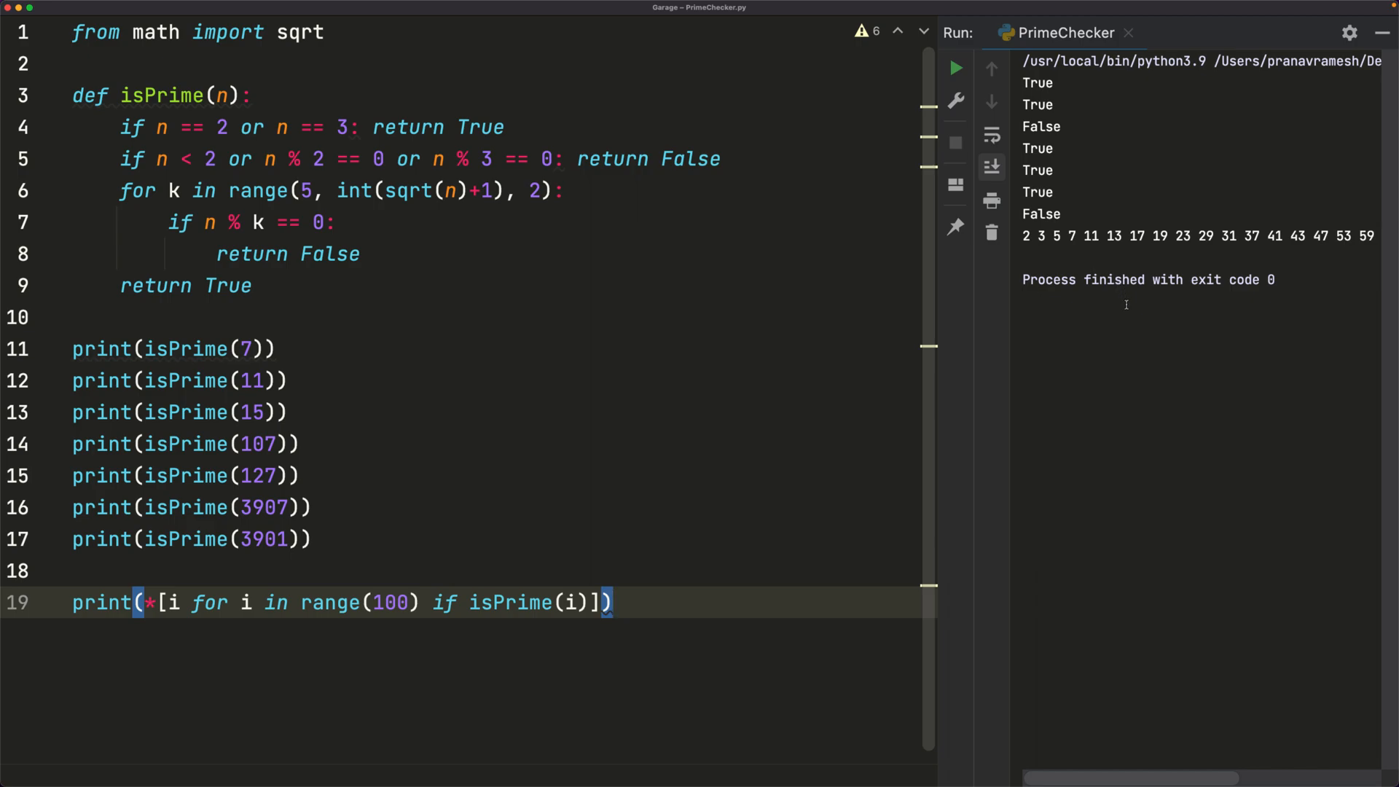
scroll("right", 3)
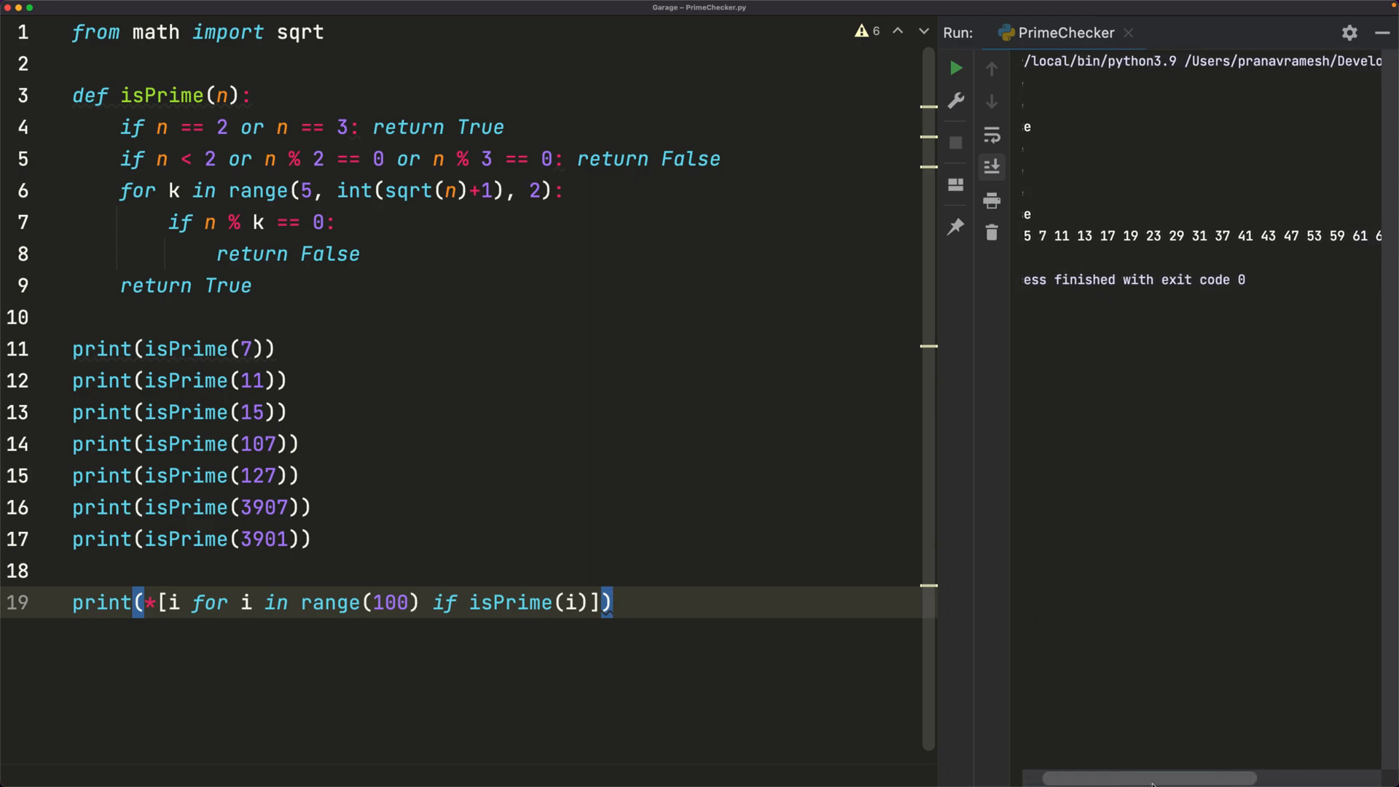